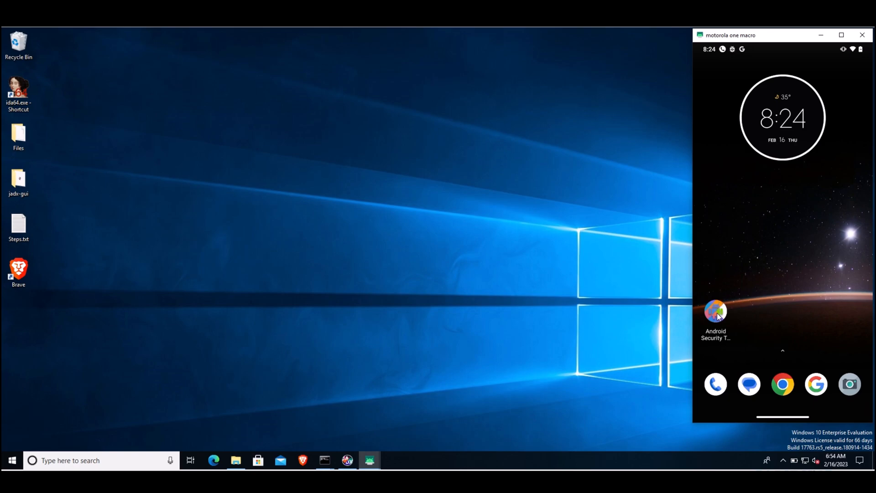
Launch HpAndro Android Security Testing and open the Backdoor 7 challenge under Miscellaneous
click(715, 311)
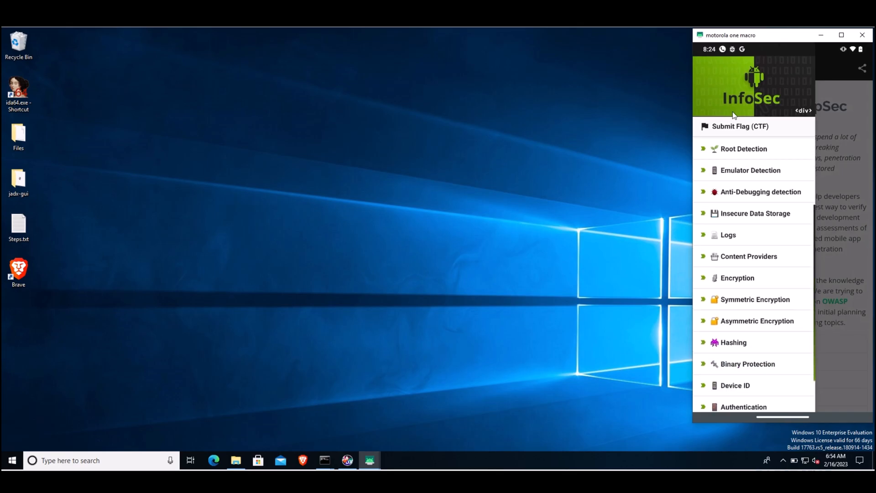
scroll(down, 3)
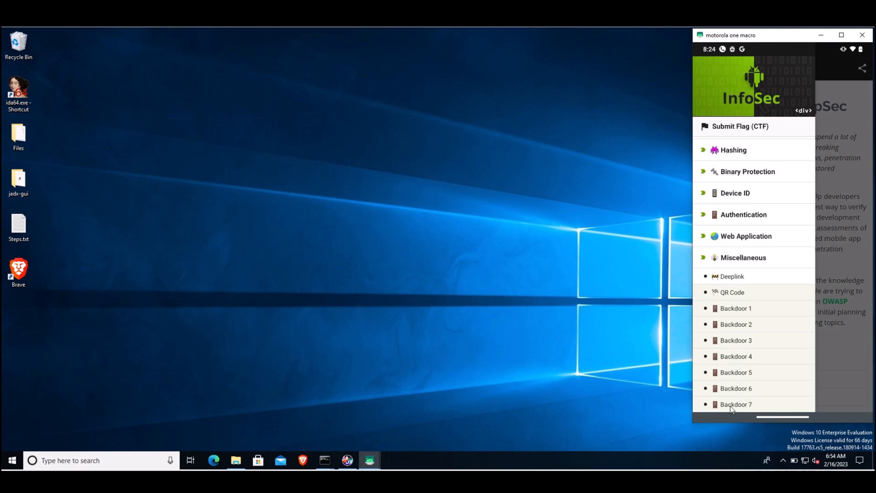
click(736, 404)
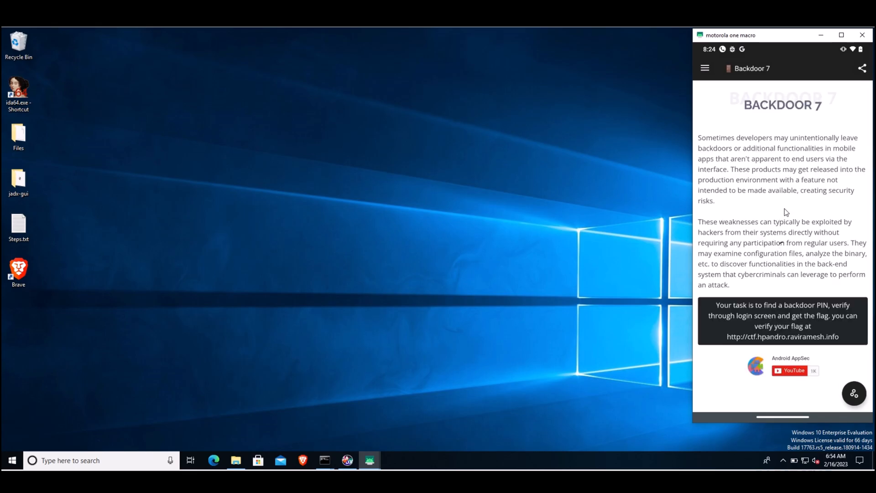
mouse_move(734, 328)
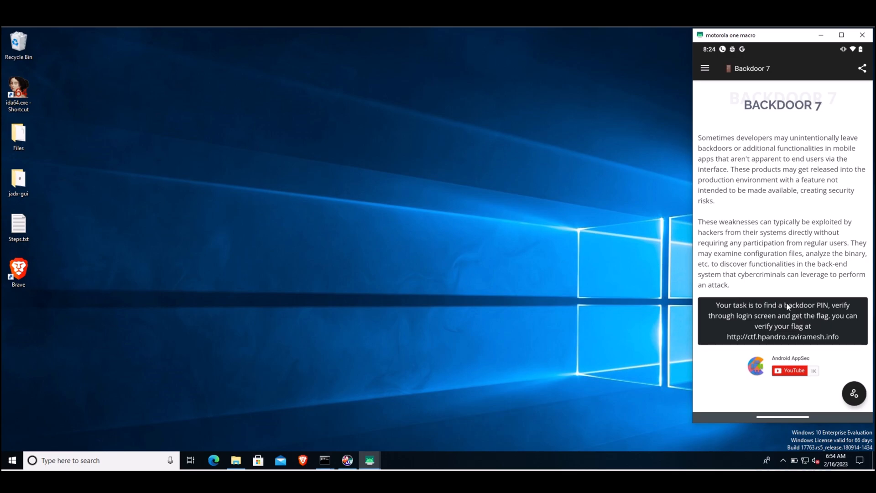
mouse_move(854, 385)
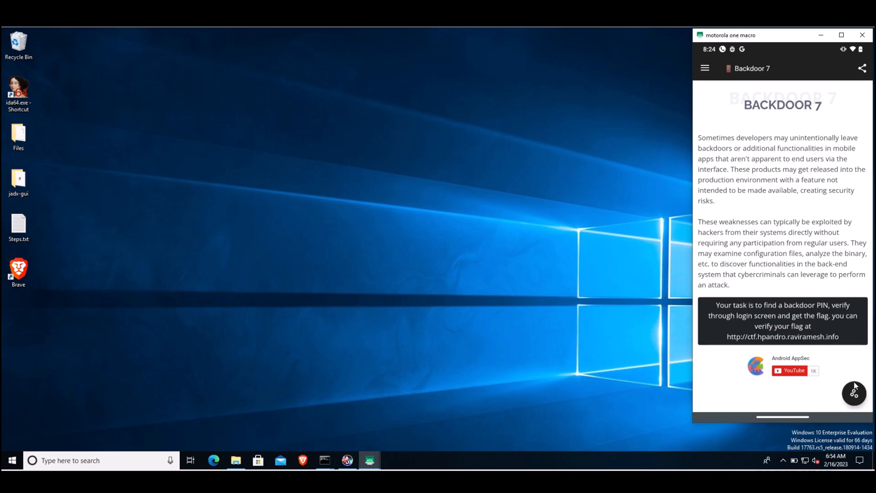
Submit test PIN 1234 on the Backdoor 7 task screen and dismiss the Incorrect PIN dialog
click(854, 392)
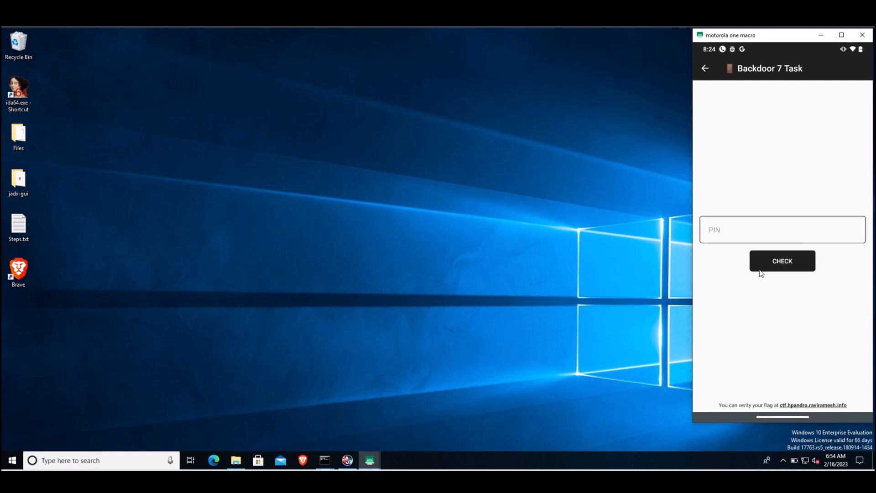
click(782, 229)
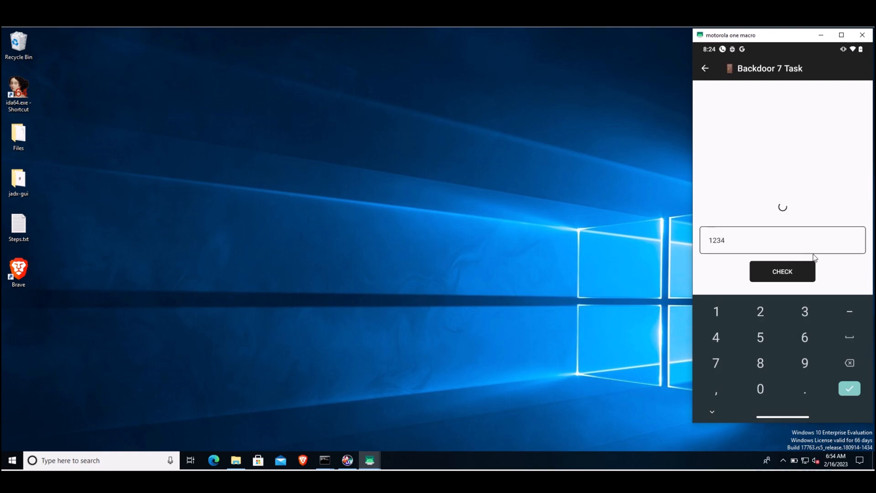
click(781, 271)
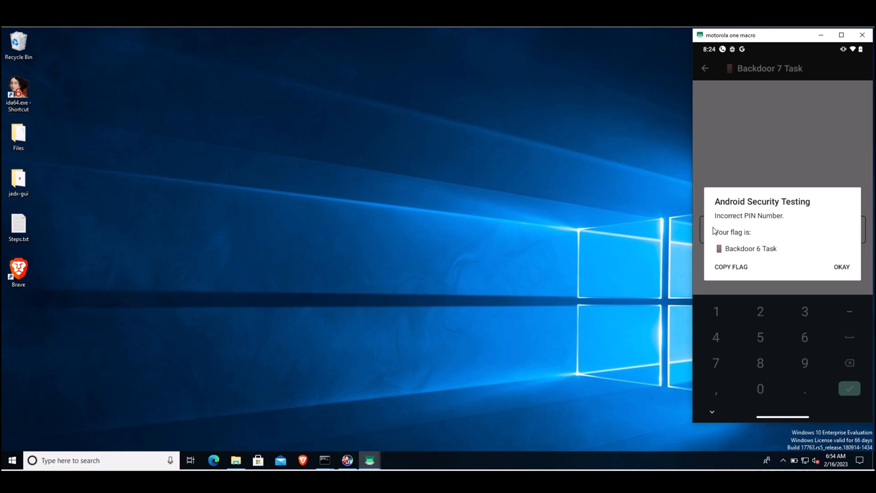
mouse_move(757, 243)
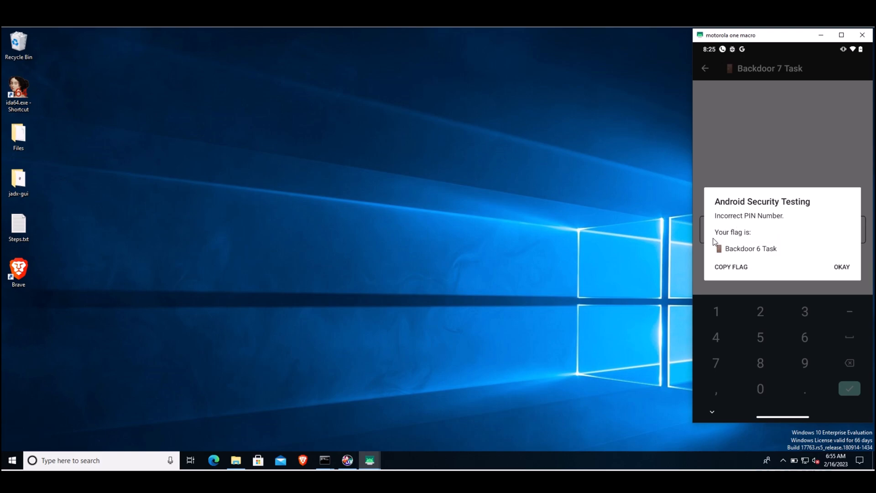
mouse_move(794, 258)
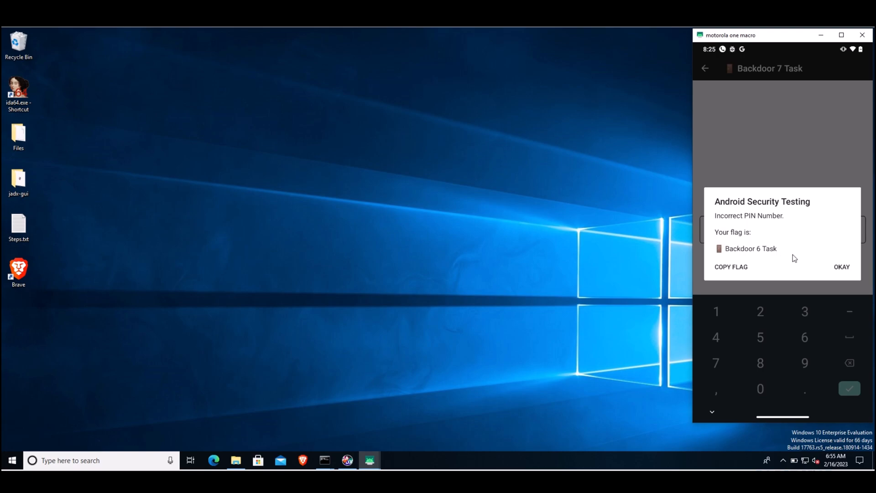
click(841, 266)
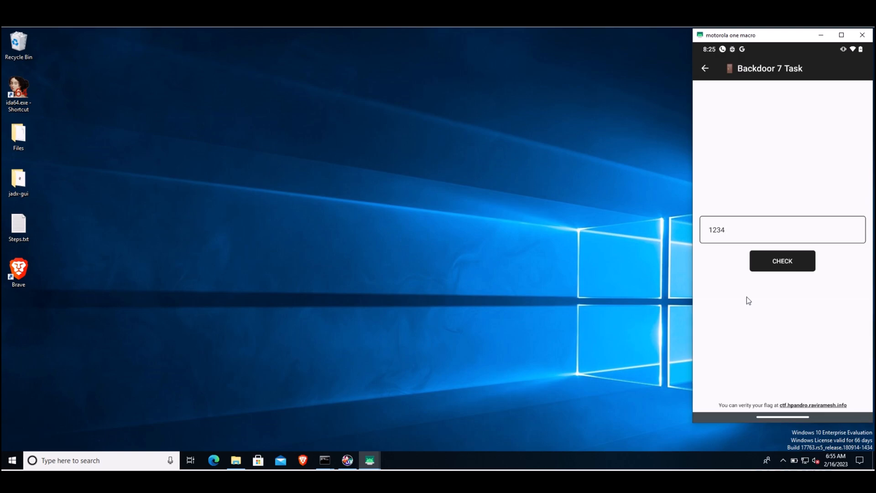
mouse_move(372, 277)
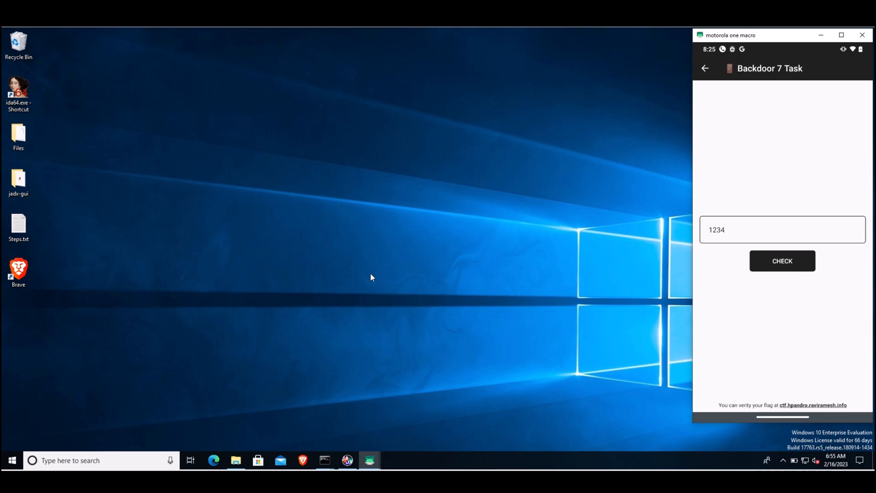
mouse_move(341, 416)
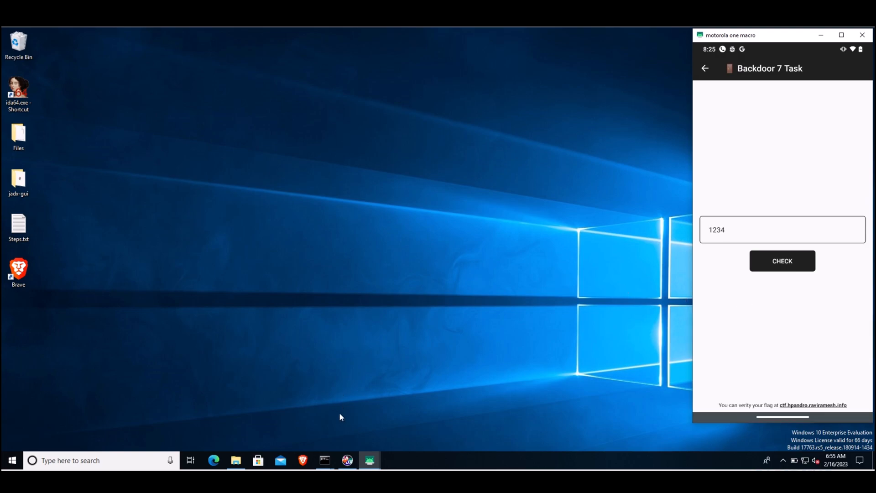
mouse_move(368, 418)
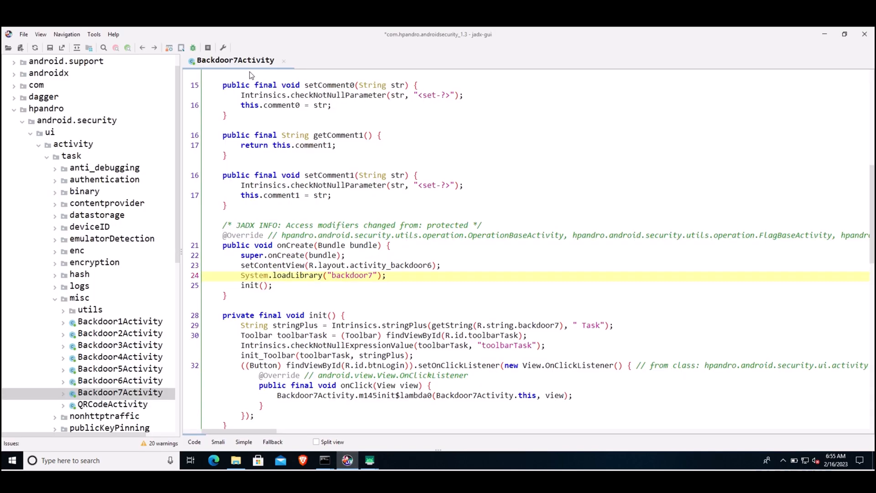
Highlight the 'backdoor7' name in Backdoor7Activity's System.loadLibrary call, then minimize jadx-gui
double_click(263, 185)
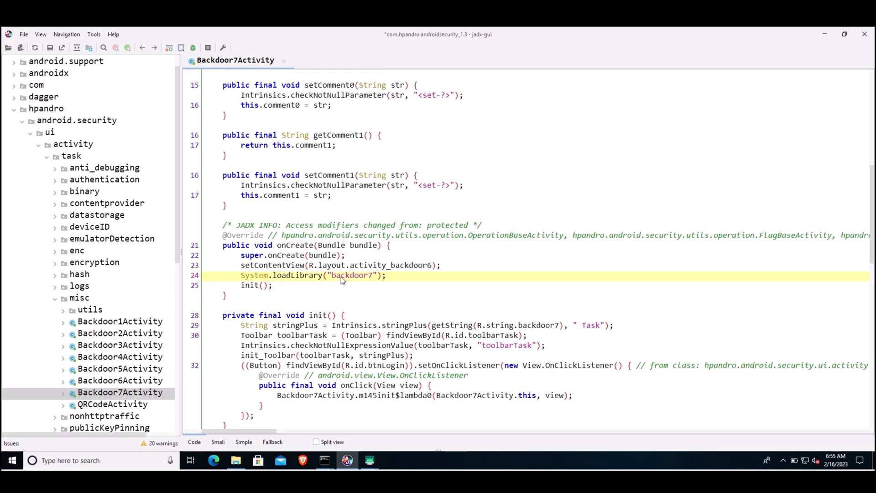
mouse_move(399, 256)
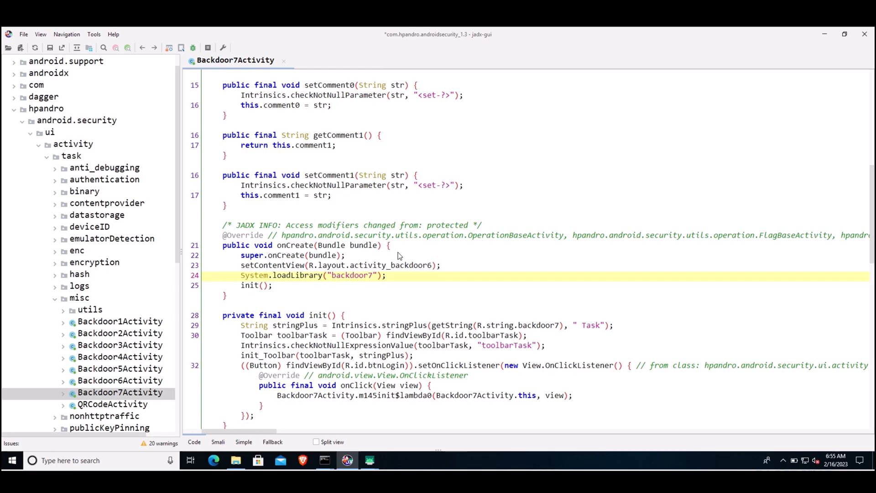
double_click(273, 264)
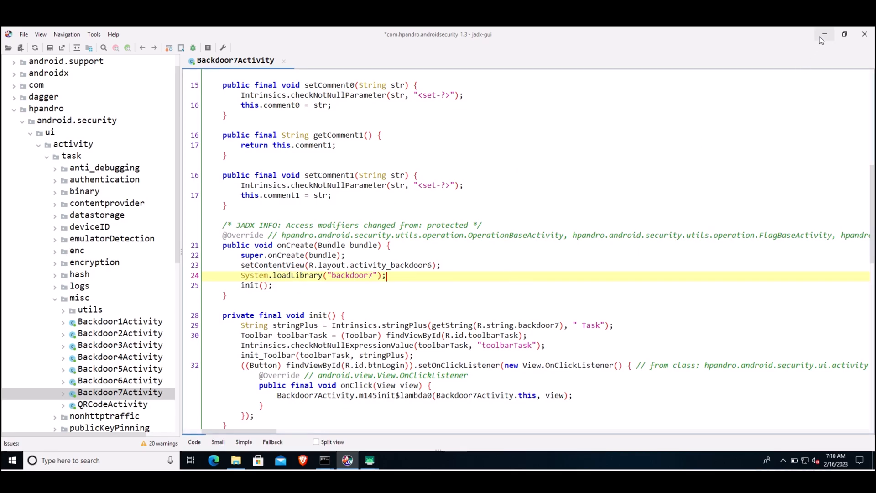
click(823, 34)
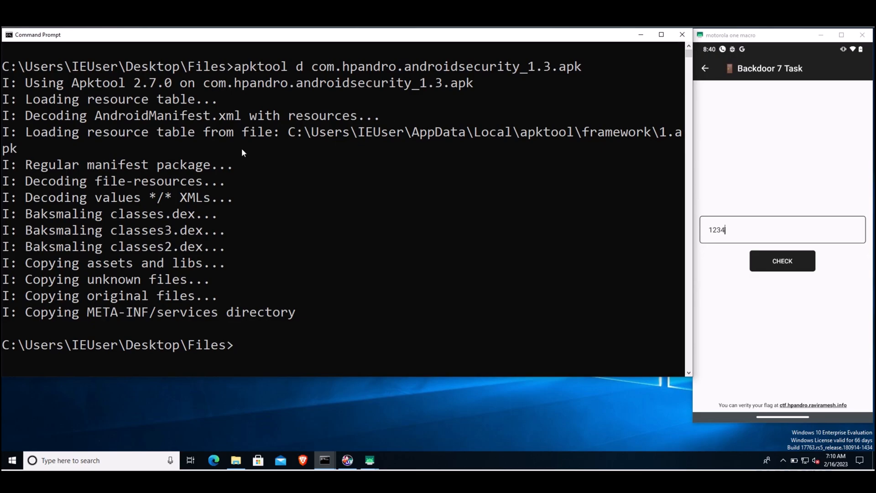
Browse com.hpandro.androidsecurity_1.3 > lib > arm64-v8a to find libbackdoor7.so, then close Explorer
click(236, 460)
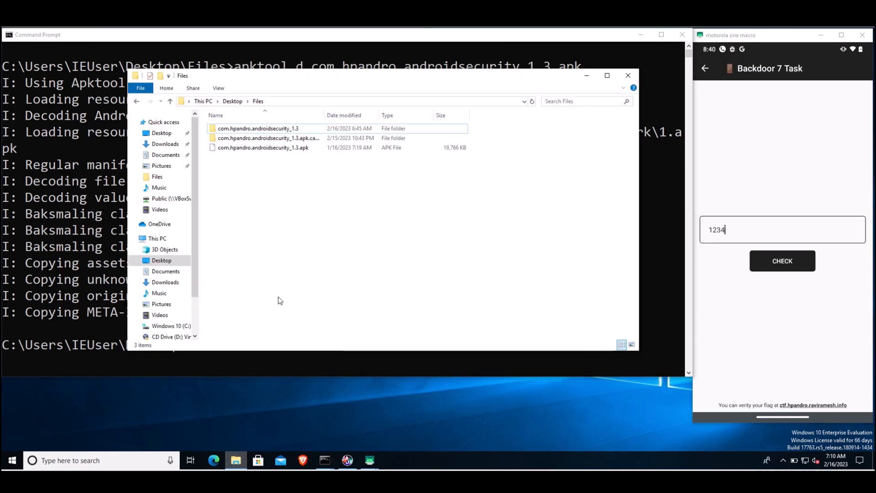
click(258, 128)
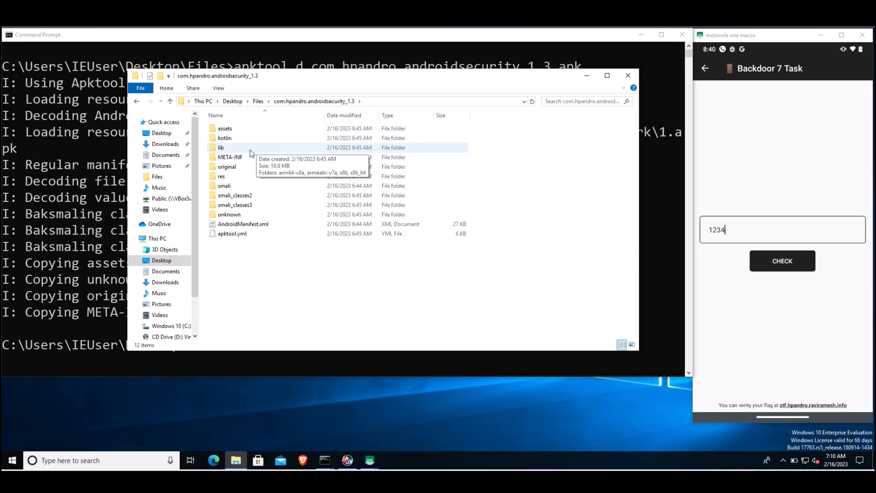
mouse_move(248, 155)
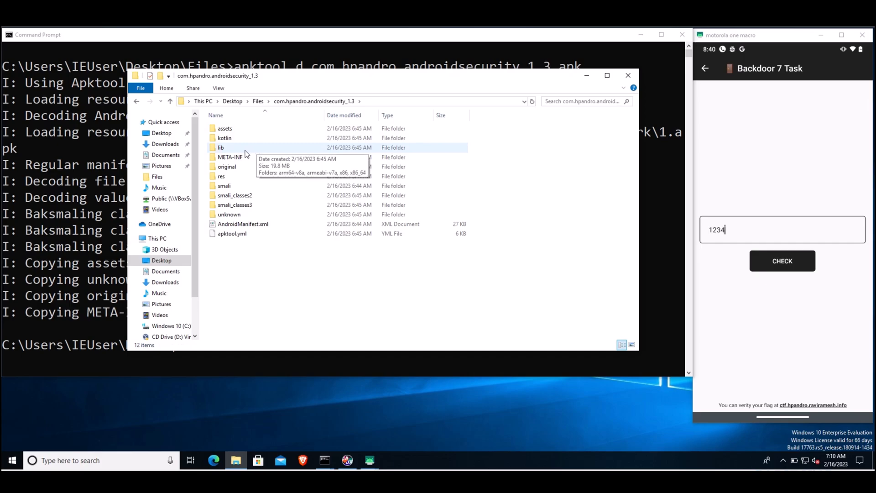
double_click(221, 148)
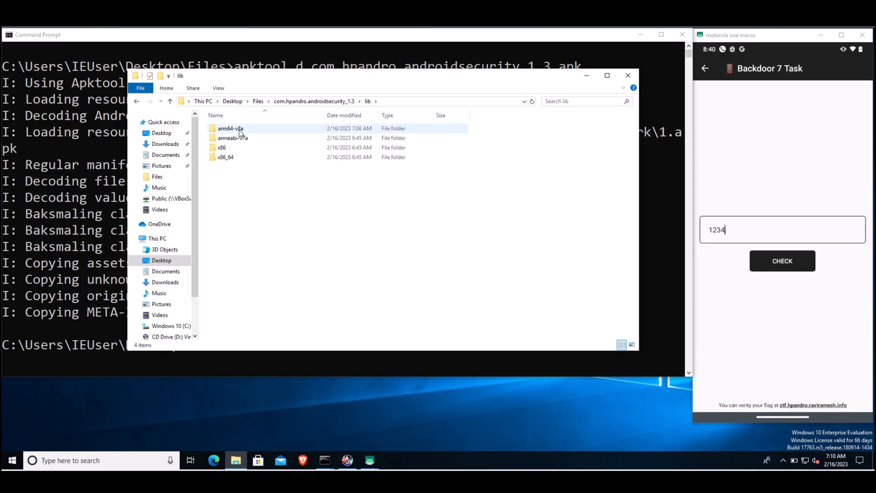
mouse_move(230, 128)
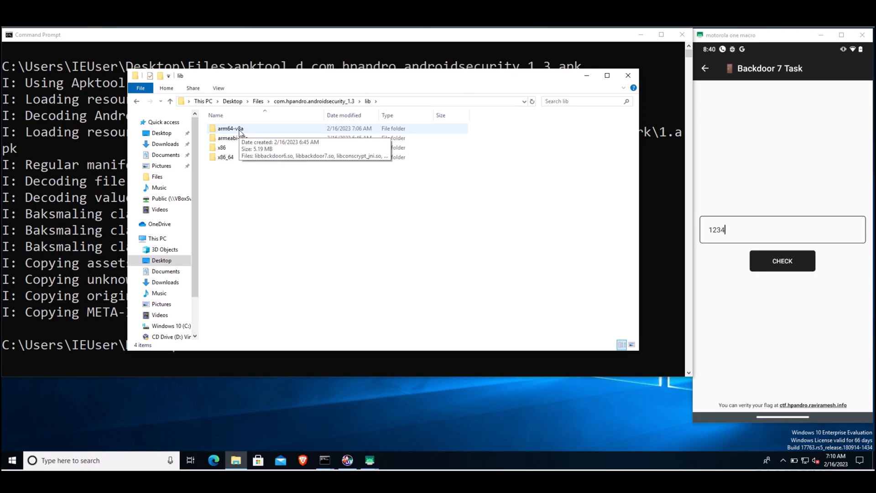
double_click(230, 128)
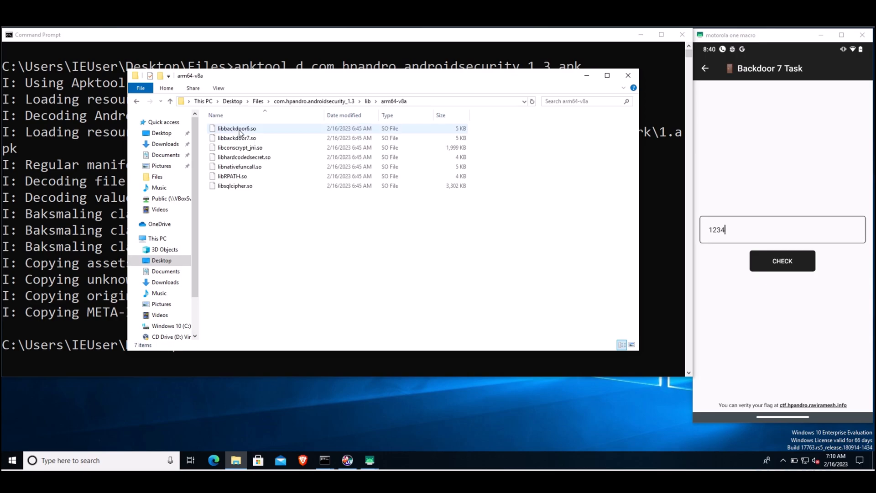
mouse_move(236, 138)
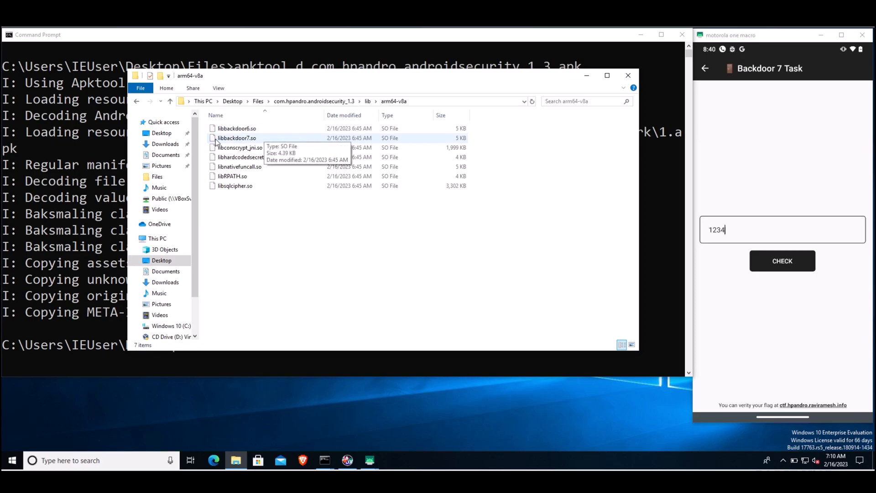
mouse_move(267, 145)
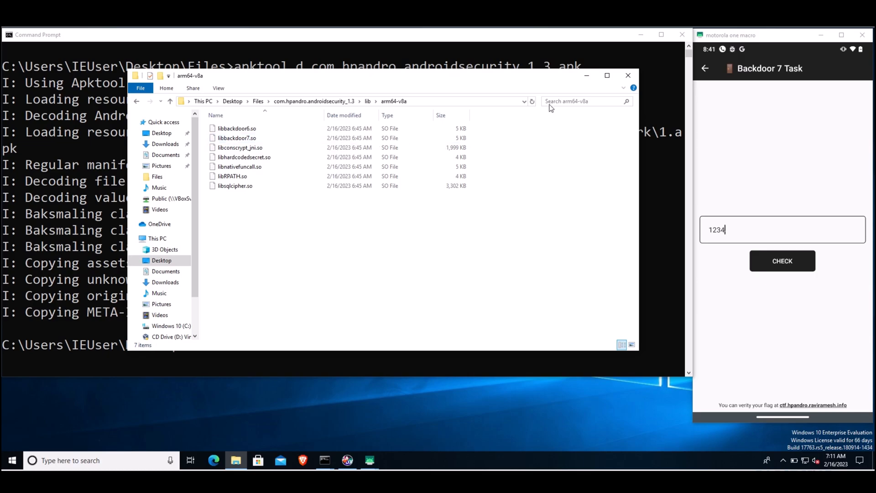
click(628, 75)
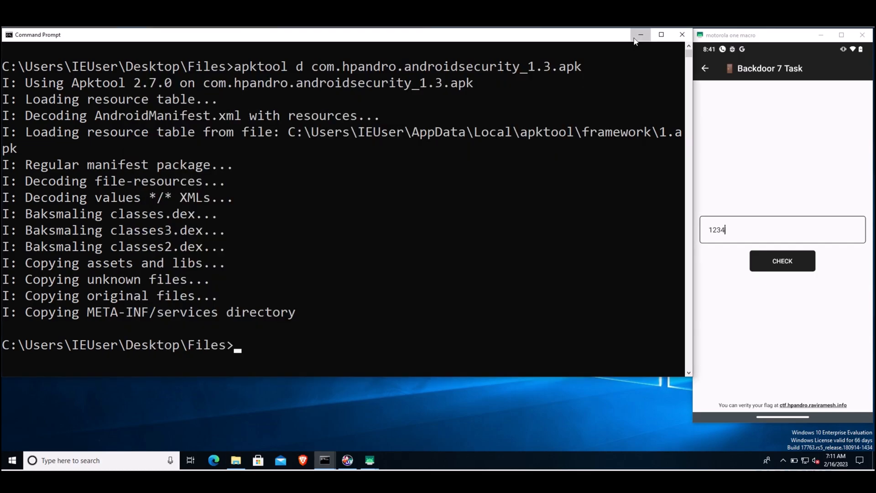
Launch IDA Pro, check its version info, and start loading libbackdoor7.so as ELF64 ARM64
click(640, 35)
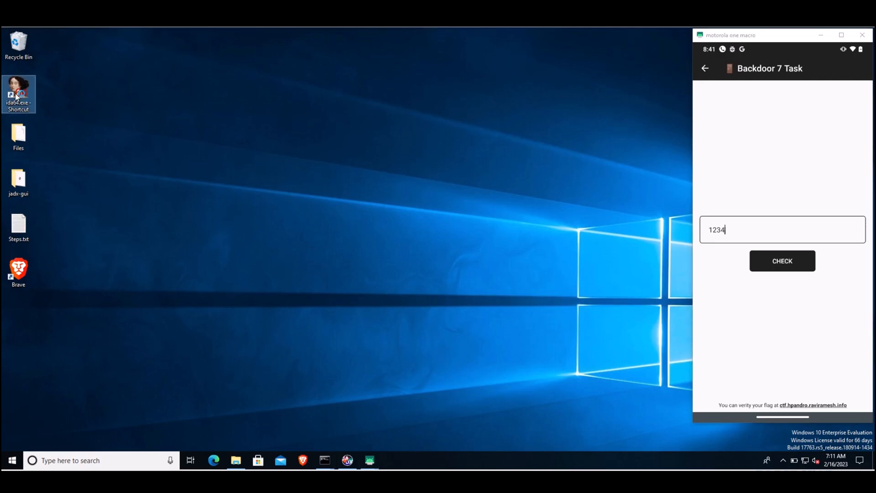
double_click(18, 94)
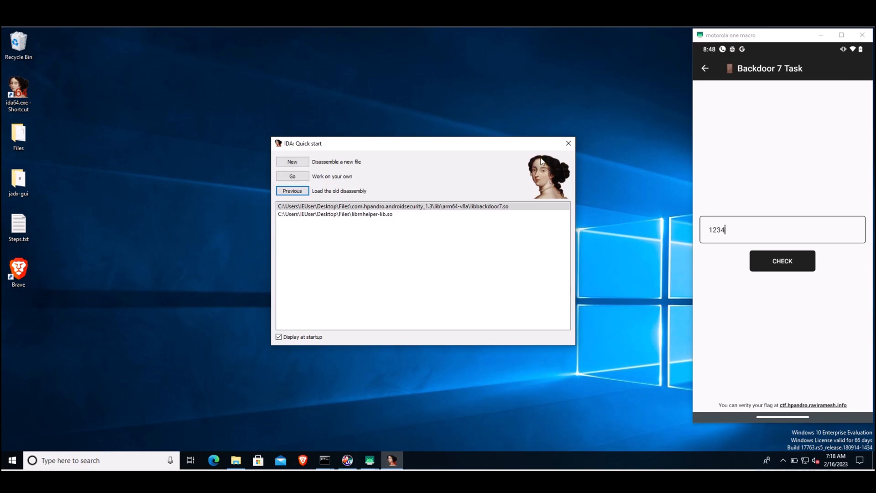
click(568, 143)
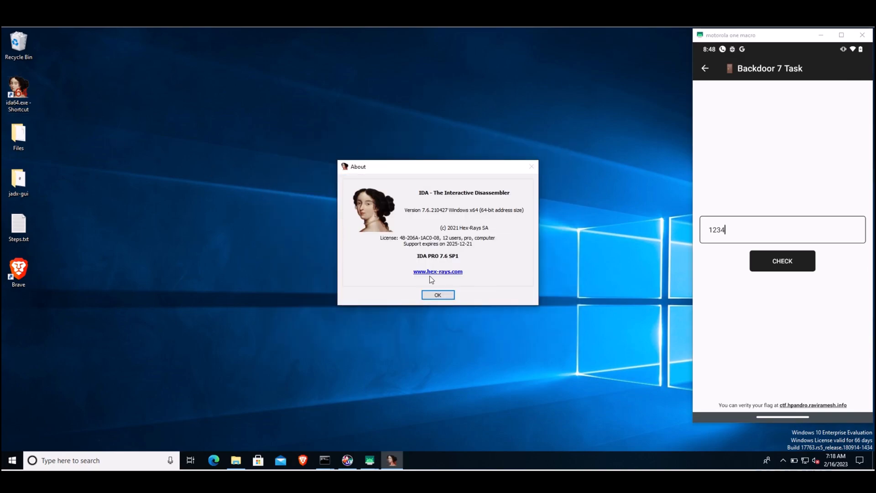
click(438, 296)
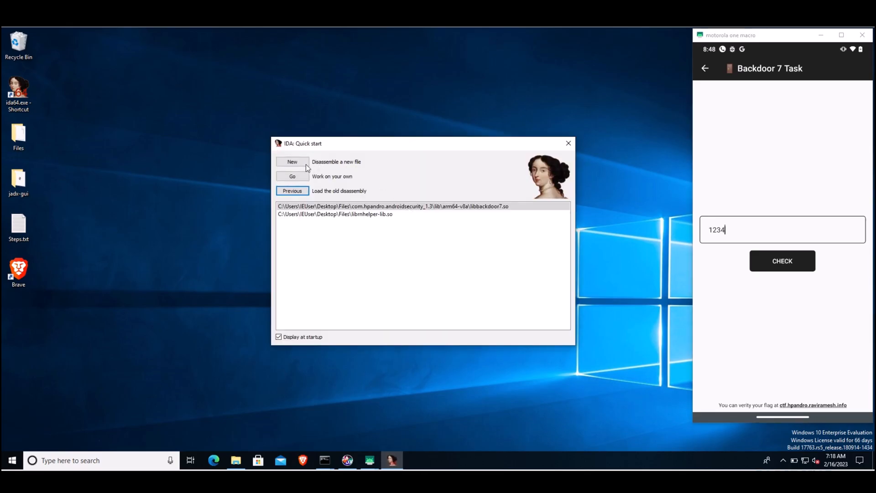
click(292, 161)
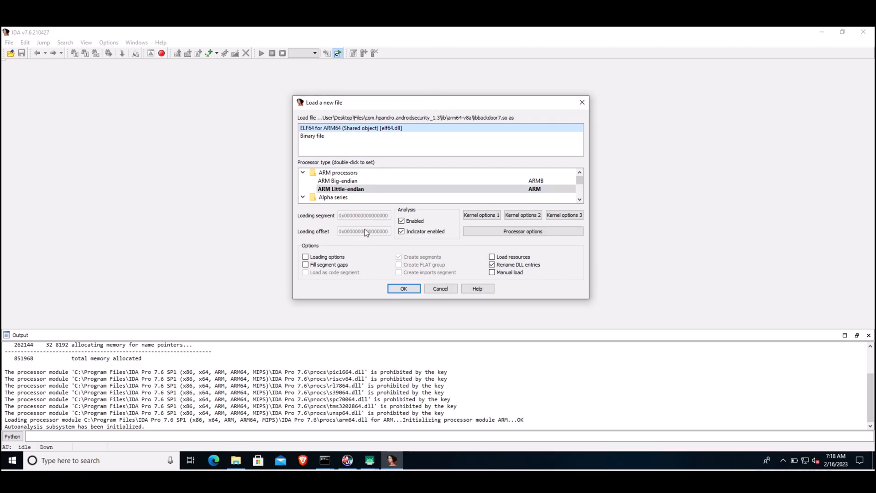
click(404, 289)
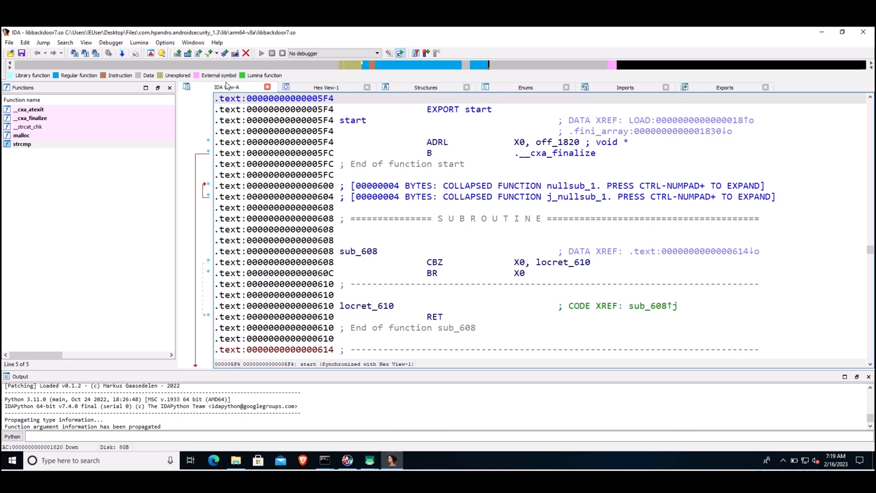
mouse_move(354, 164)
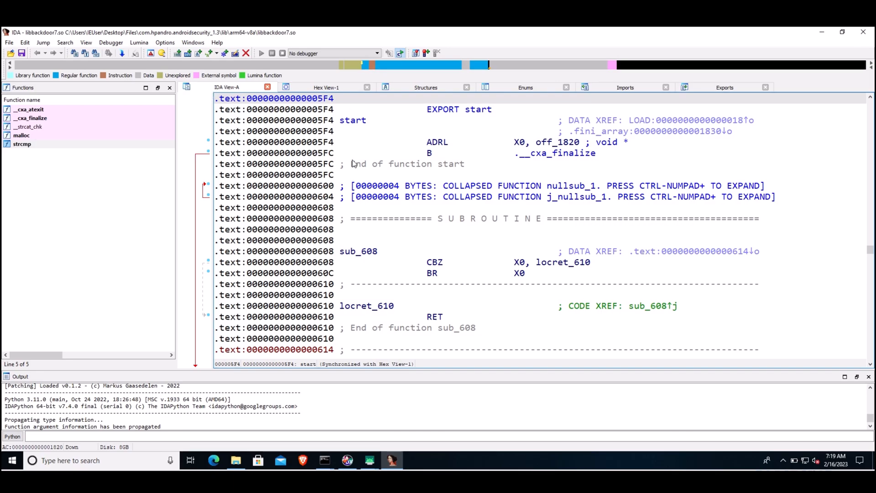
mouse_move(324, 164)
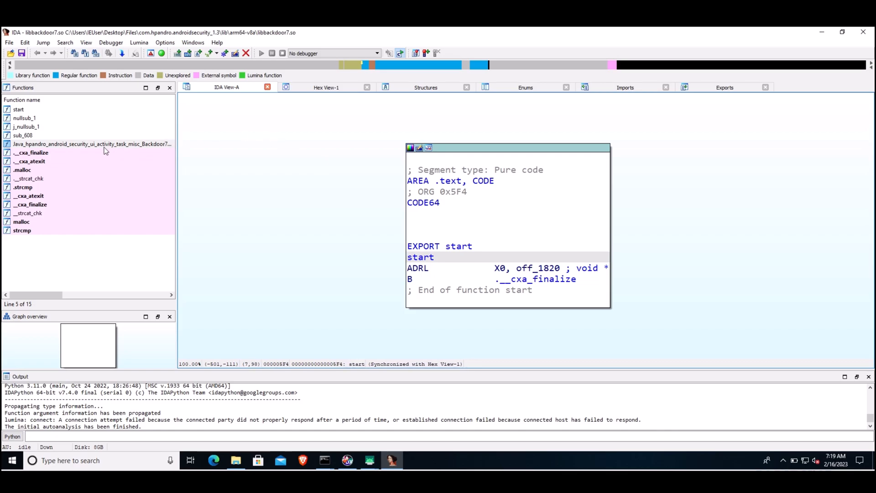
mouse_move(52, 148)
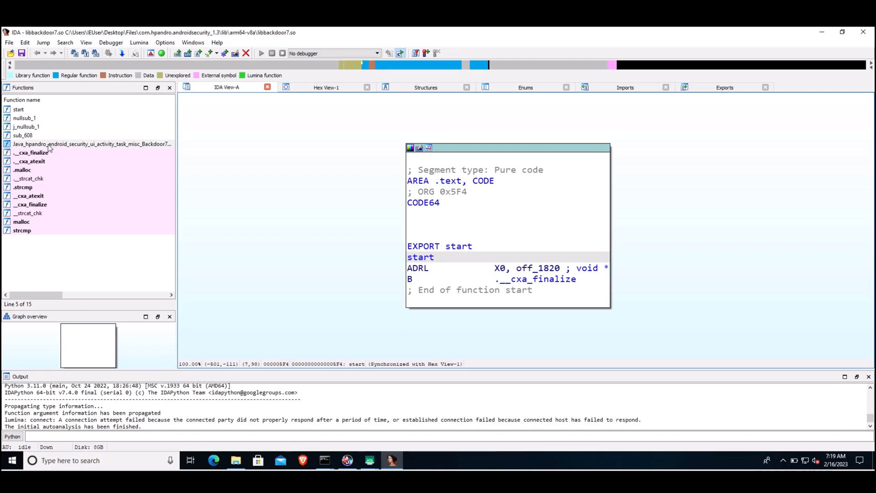
mouse_move(95, 151)
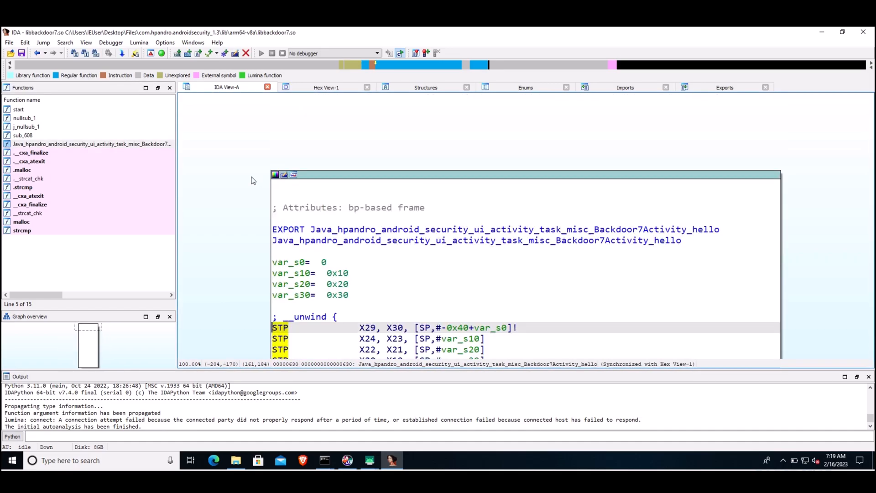
Scroll IDA's function list down toward Java_..._Backdoor7Activity_hello
scroll(down, 3)
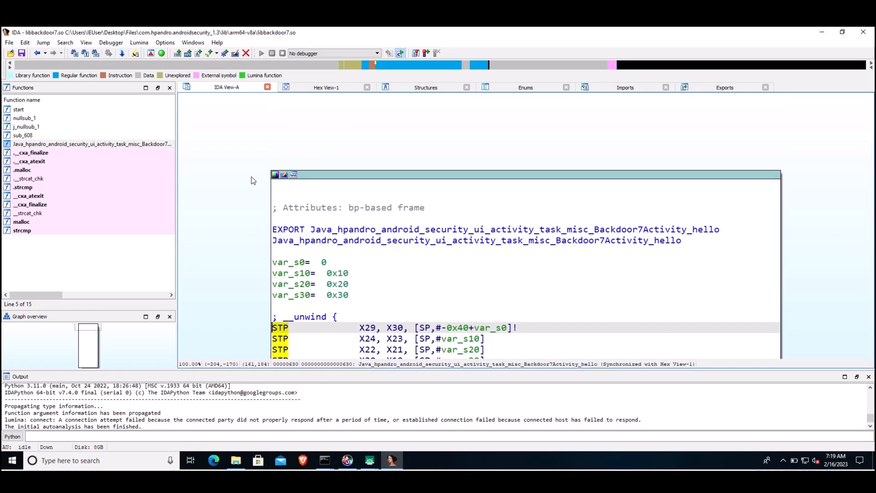
scroll(down, 3)
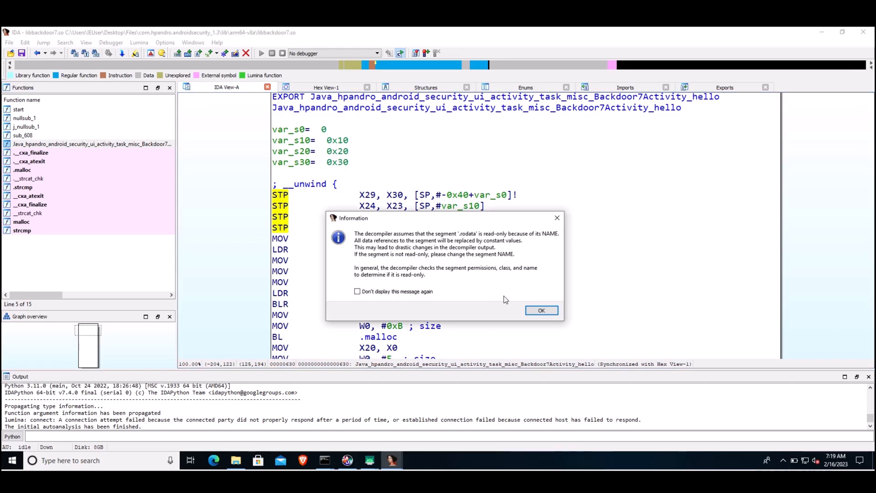
Dismiss the .rodata notice and scroll the pseudocode down to the strcmp check on line 28
click(540, 311)
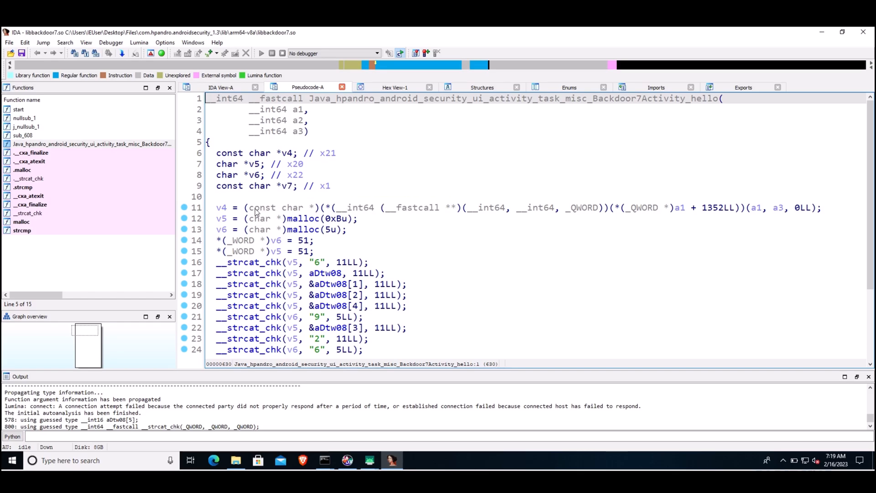
mouse_move(333, 221)
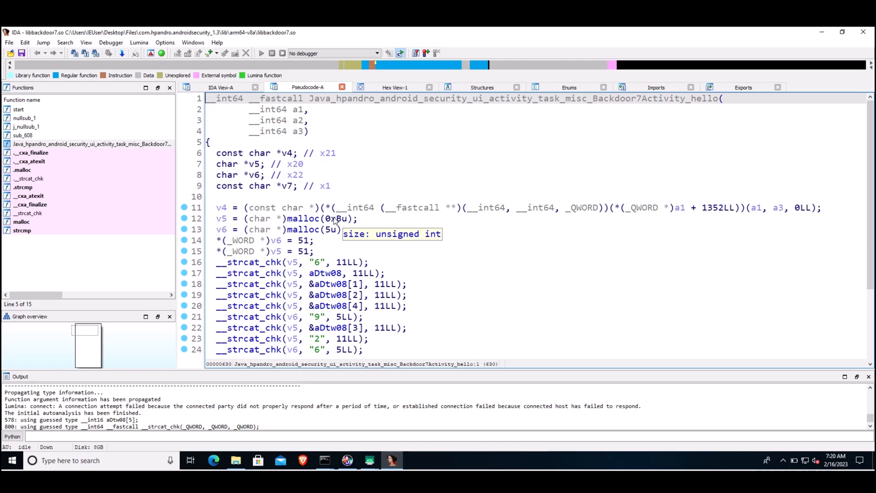
mouse_move(677, 233)
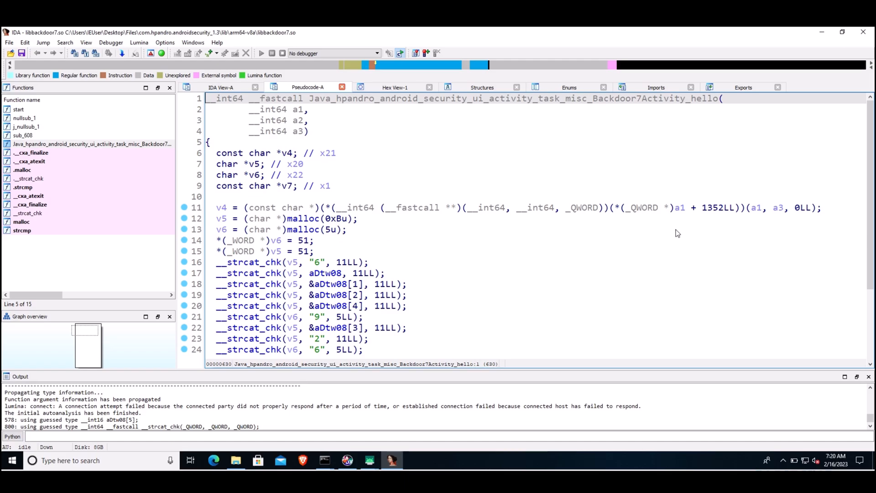
scroll(down, 3)
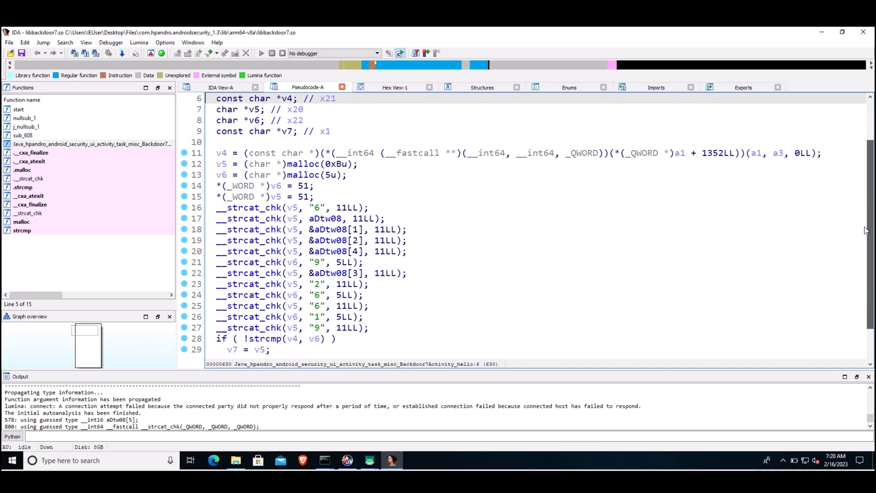
scroll(down, 3)
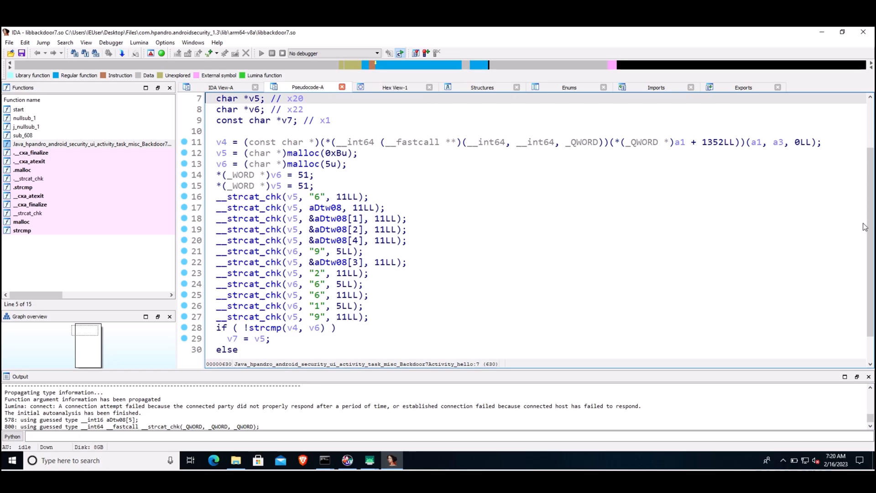
mouse_move(341, 134)
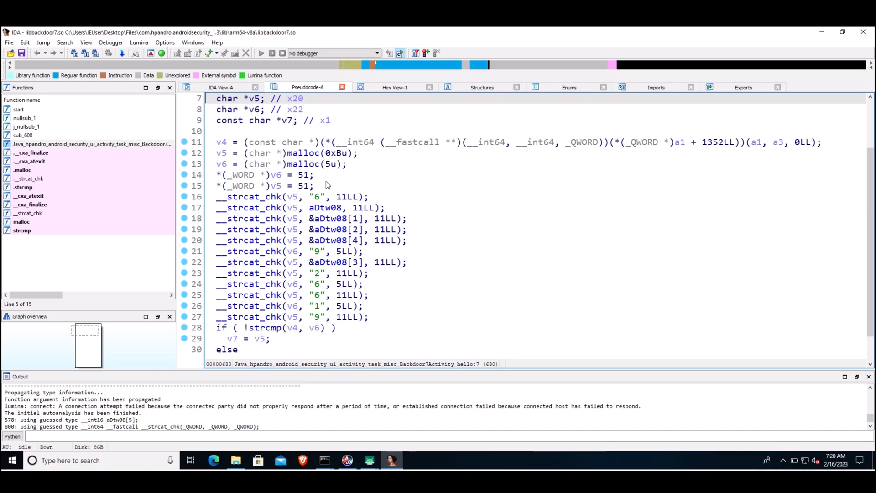
mouse_move(321, 185)
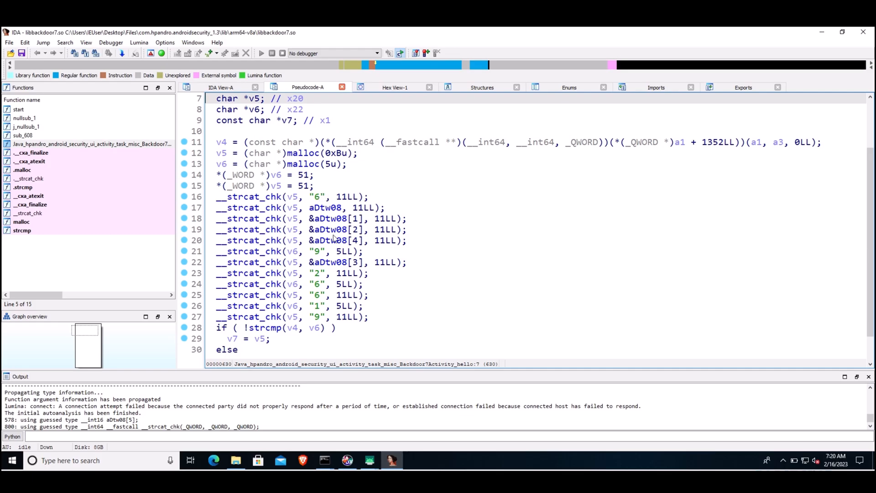
mouse_move(309, 229)
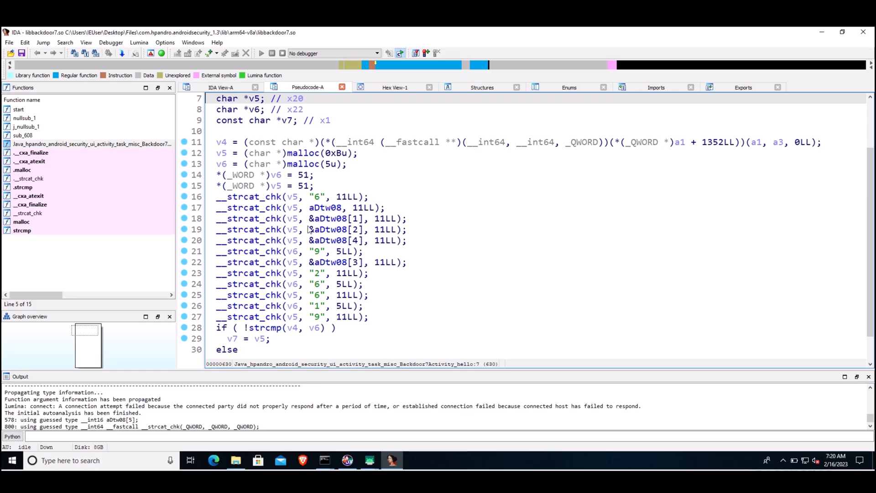
mouse_move(291, 240)
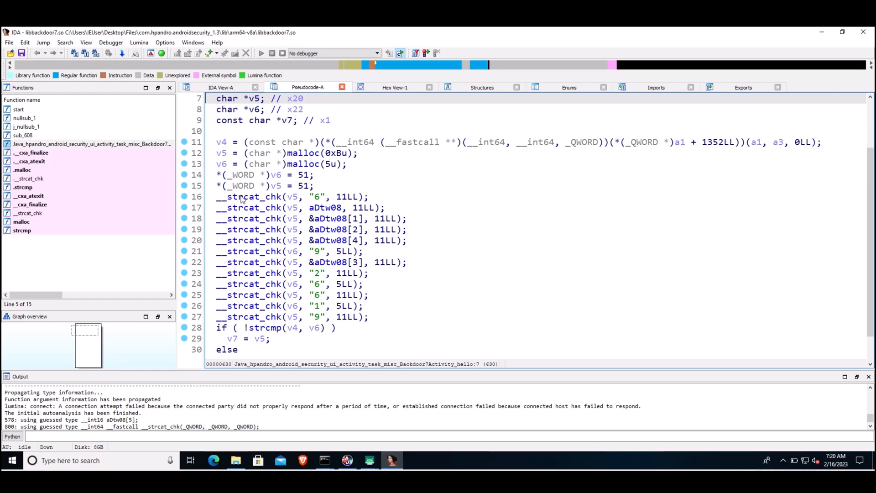
mouse_move(365, 189)
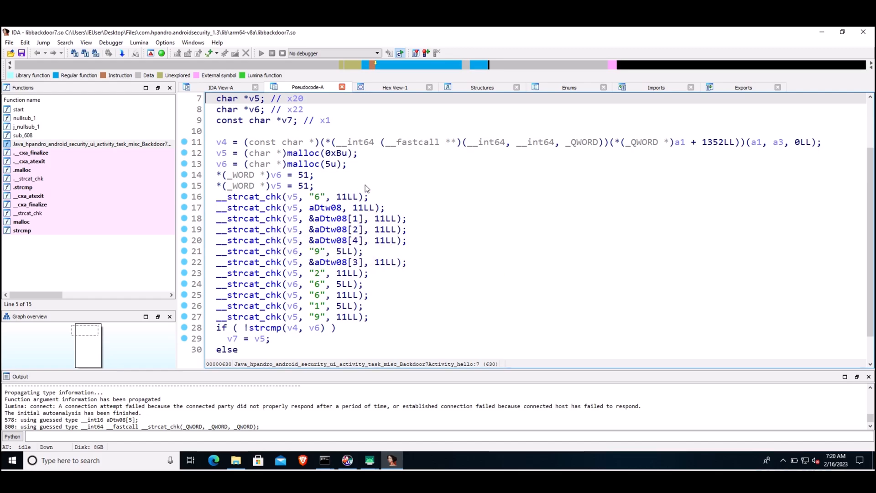
mouse_move(278, 193)
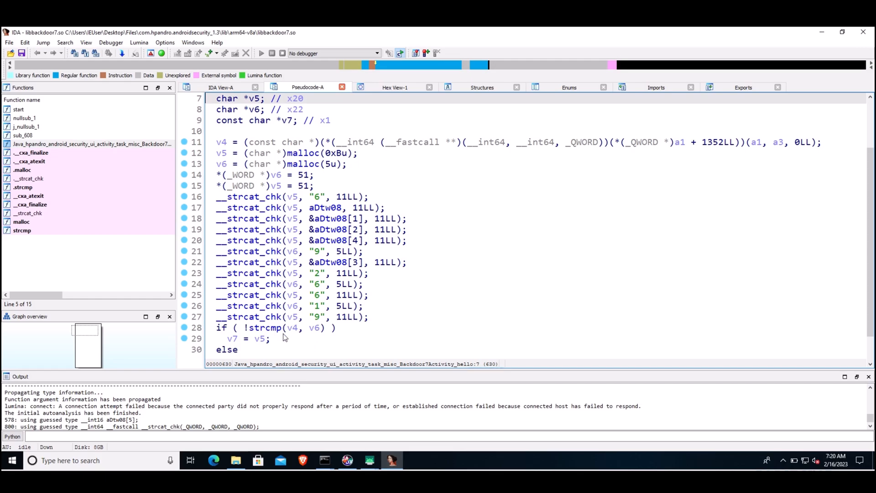
mouse_move(325, 341)
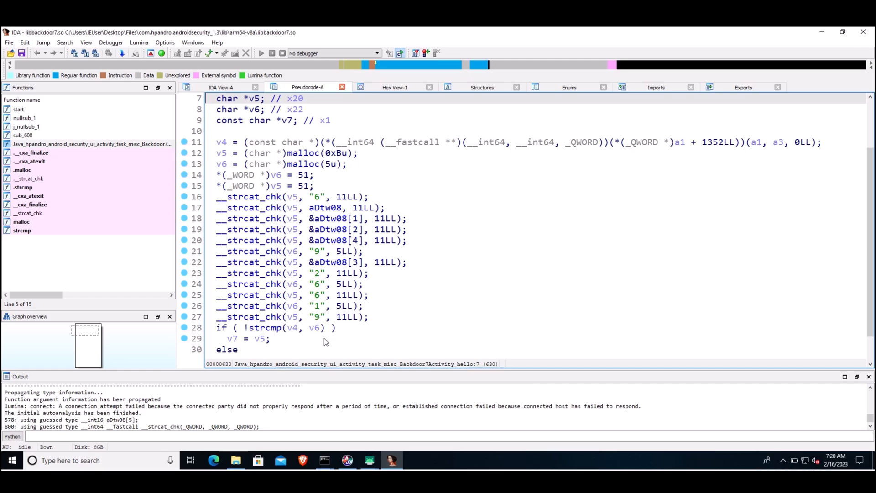
mouse_move(390, 331)
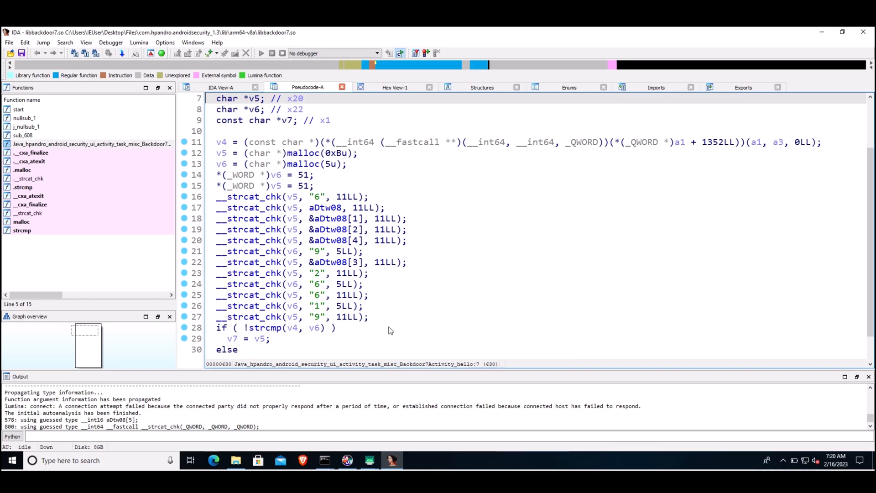
mouse_move(338, 314)
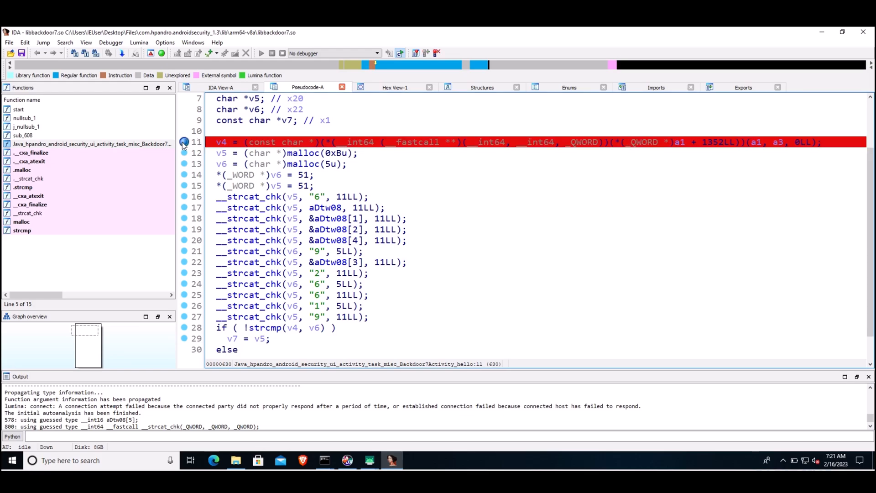
mouse_move(259, 161)
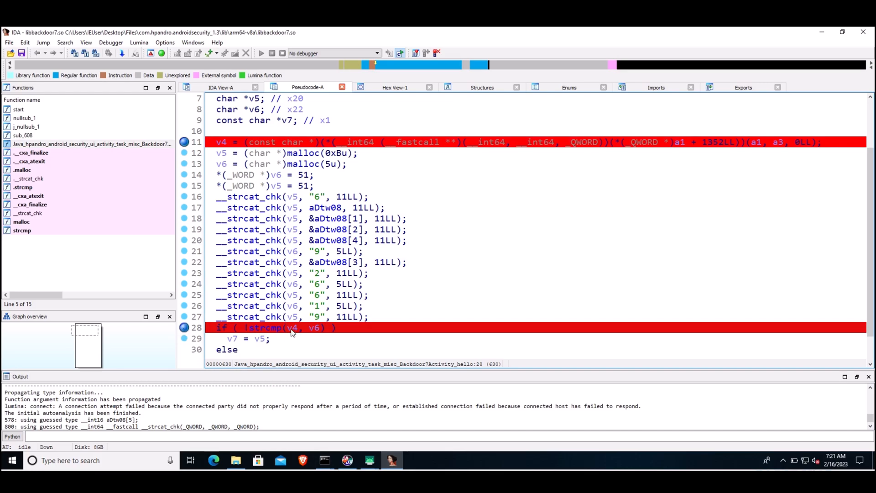
mouse_move(311, 333)
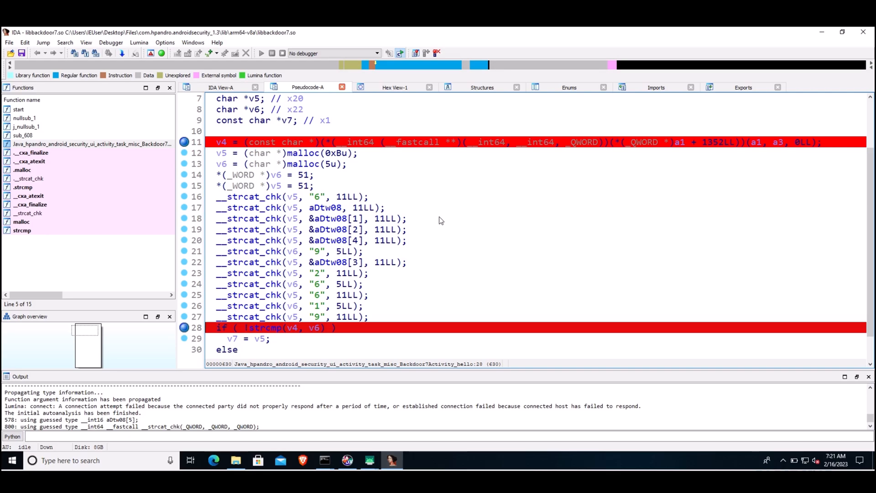
mouse_move(367, 147)
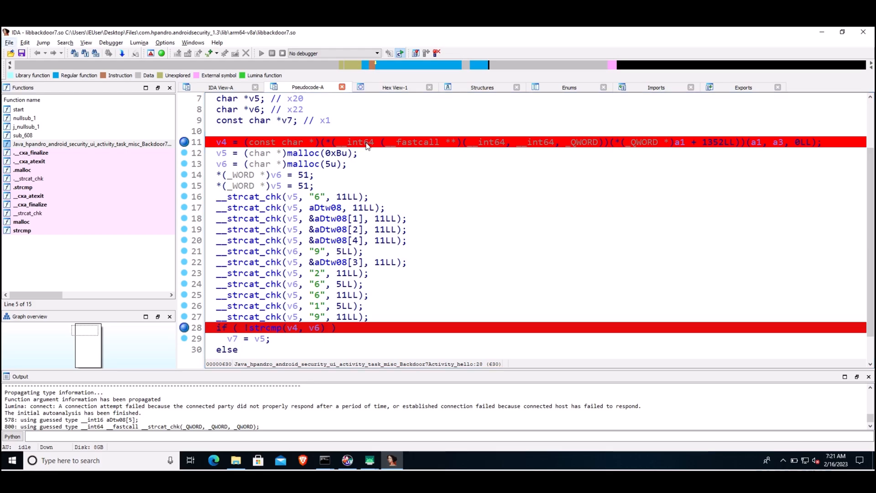
mouse_move(460, 336)
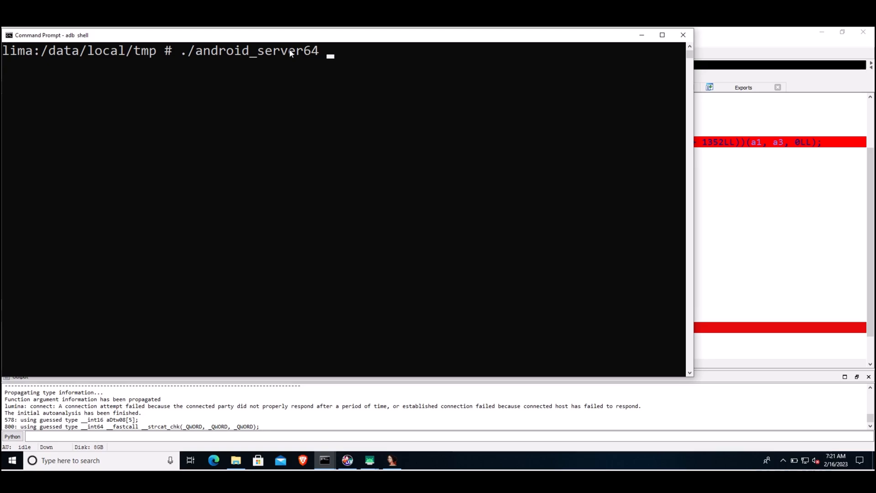
mouse_move(248, 41)
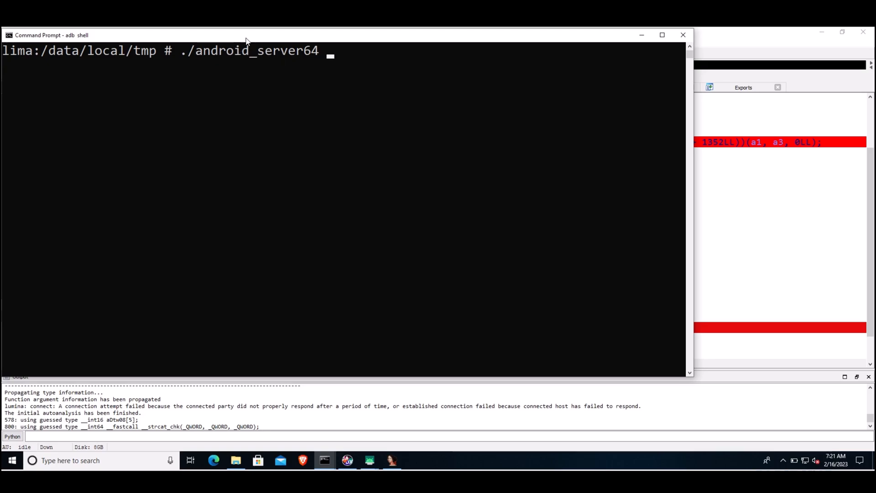
mouse_move(259, 60)
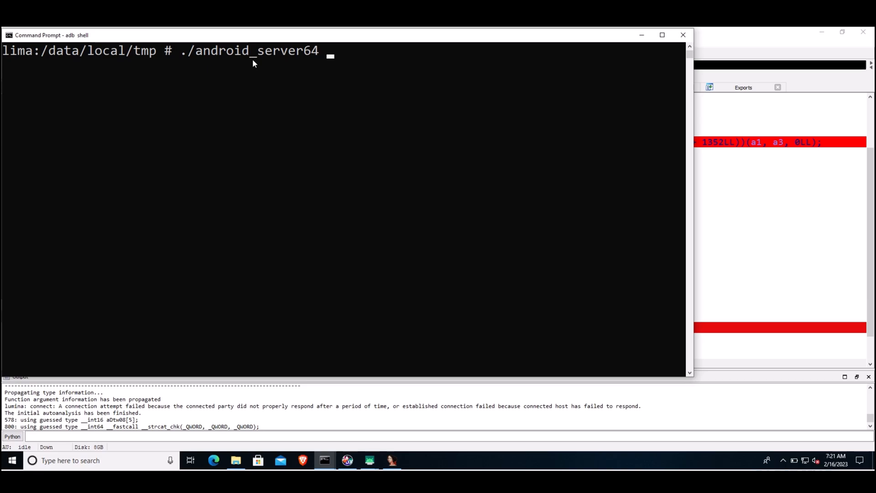
mouse_move(189, 67)
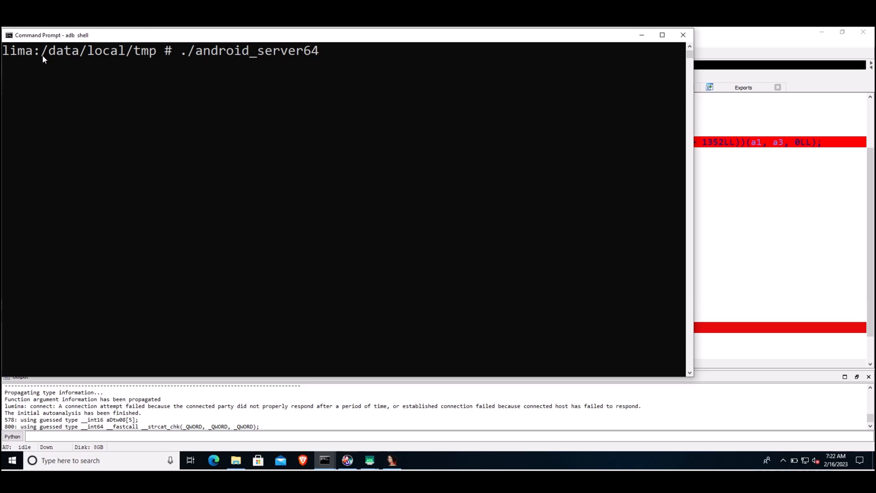
mouse_move(65, 55)
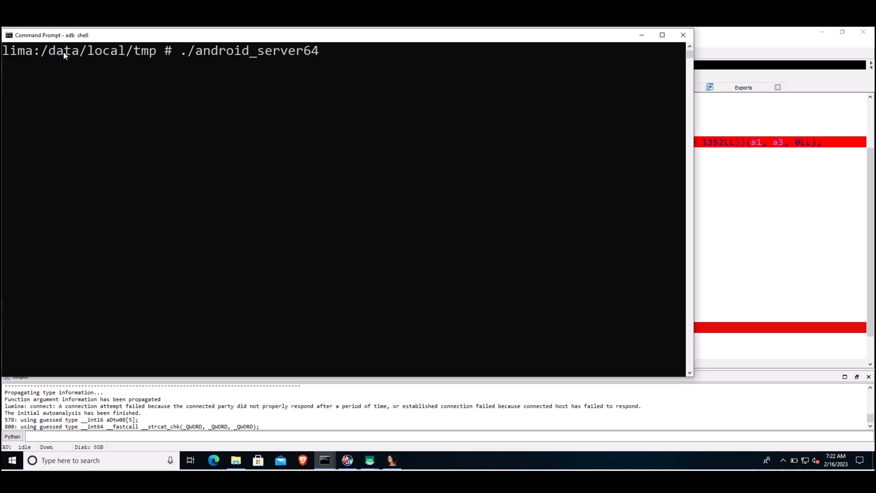
mouse_move(324, 75)
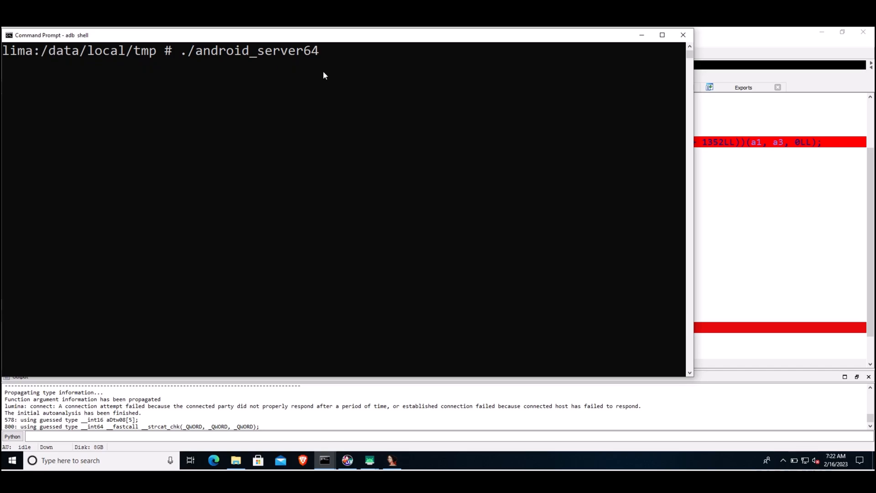
Run ./android_server64 from /data/local/tmp to listen on port 23946
key(Return)
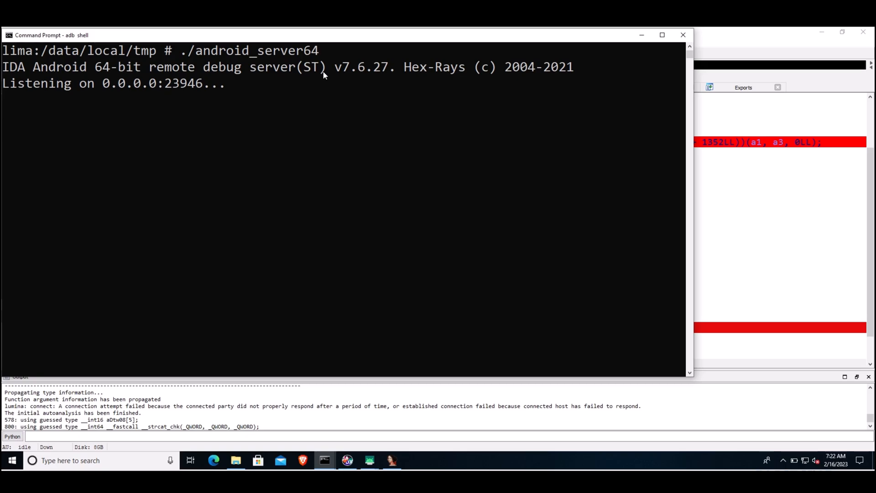
mouse_move(161, 92)
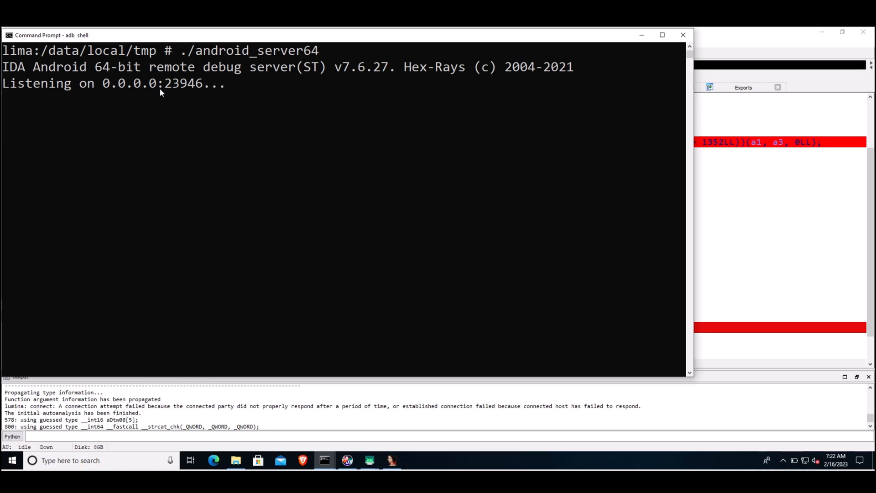
mouse_move(173, 90)
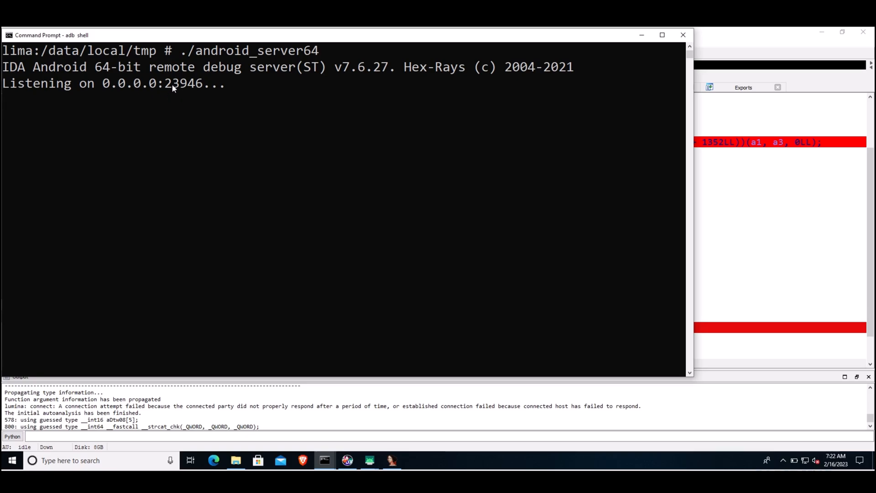
mouse_move(416, 78)
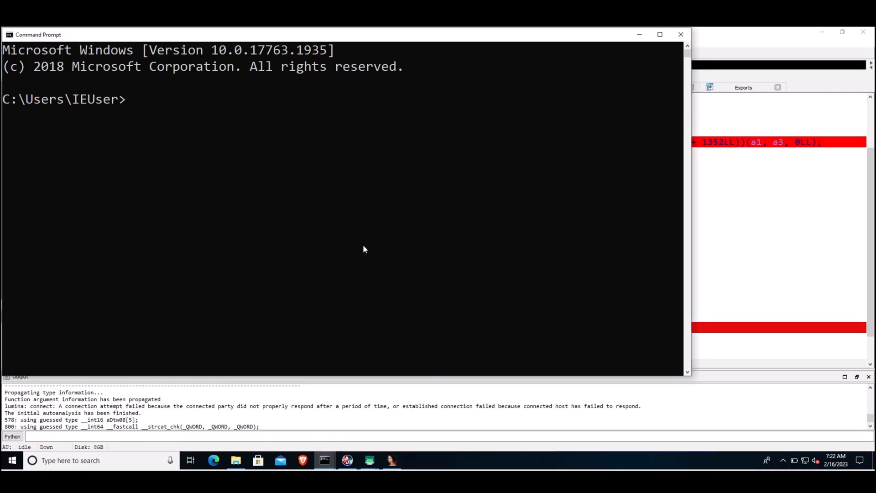
mouse_move(289, 167)
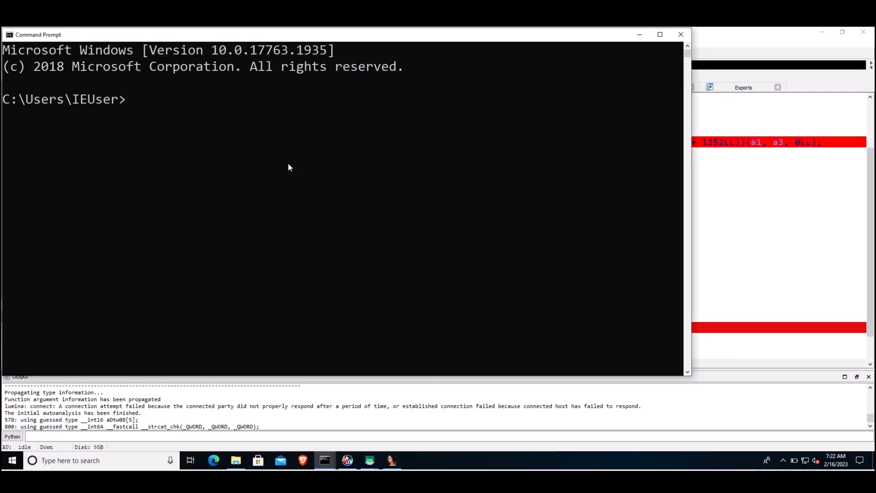
mouse_move(218, 170)
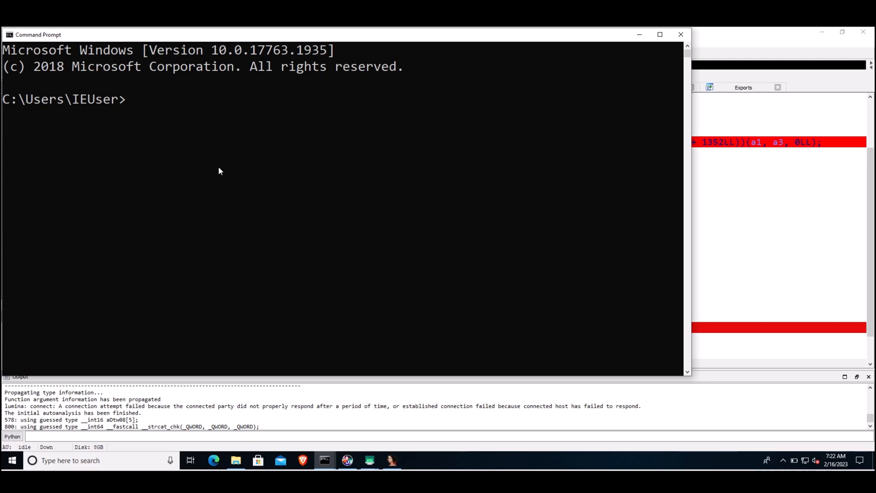
Enter adb forward tcp:23946 tcp:23946 in a new Command Prompt
text(adb fo)
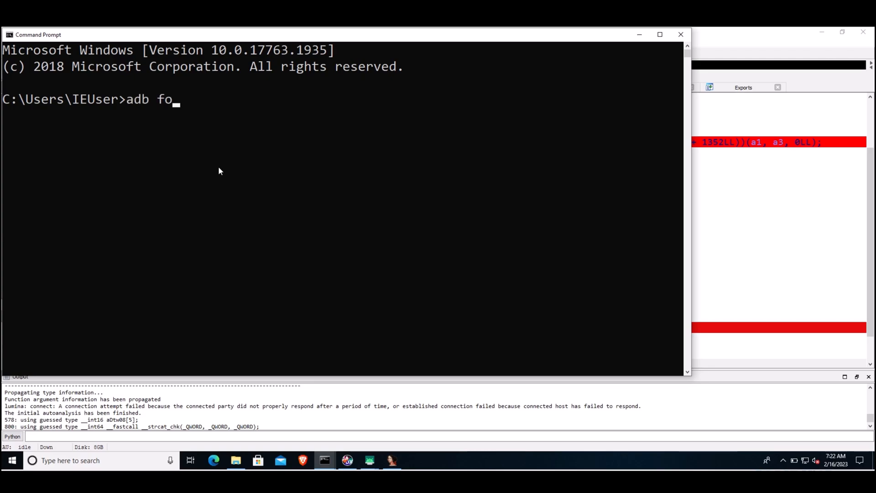
text(rward)
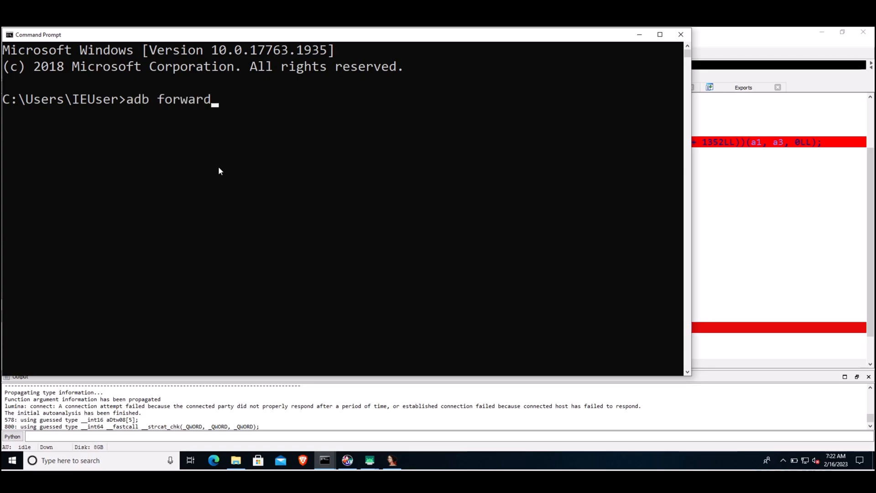
text(tcp:)
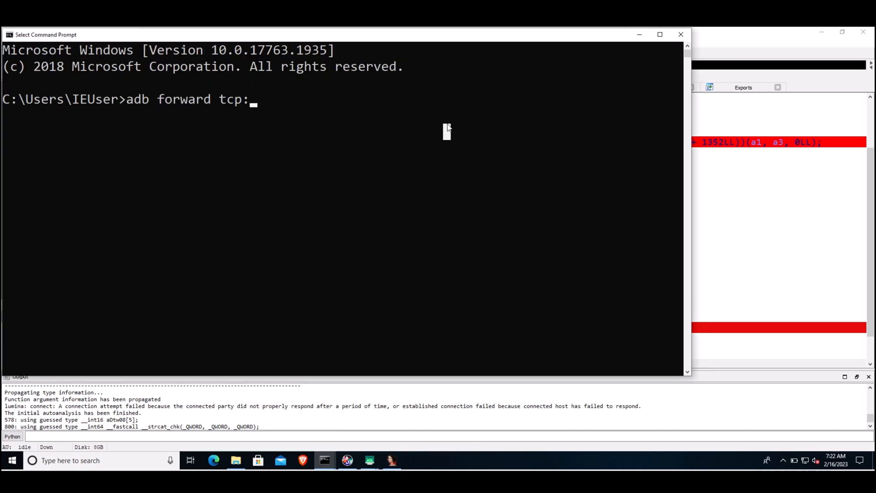
text(23946 tcp:)
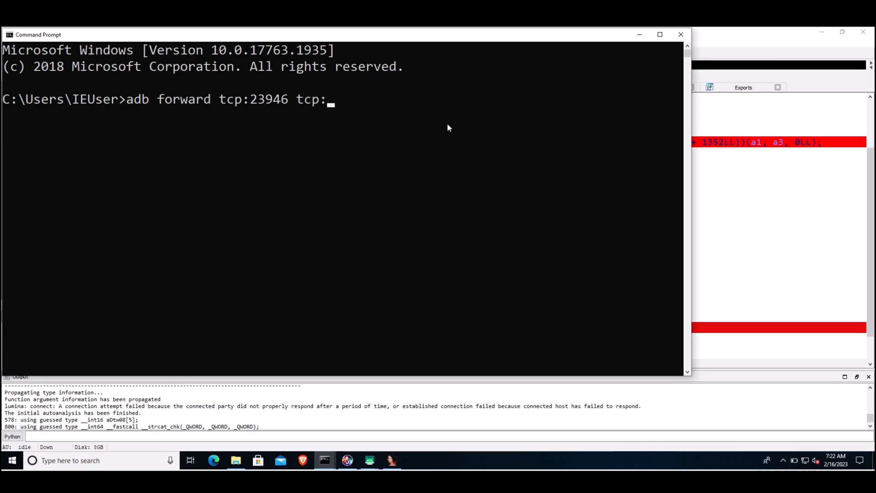
text(23)
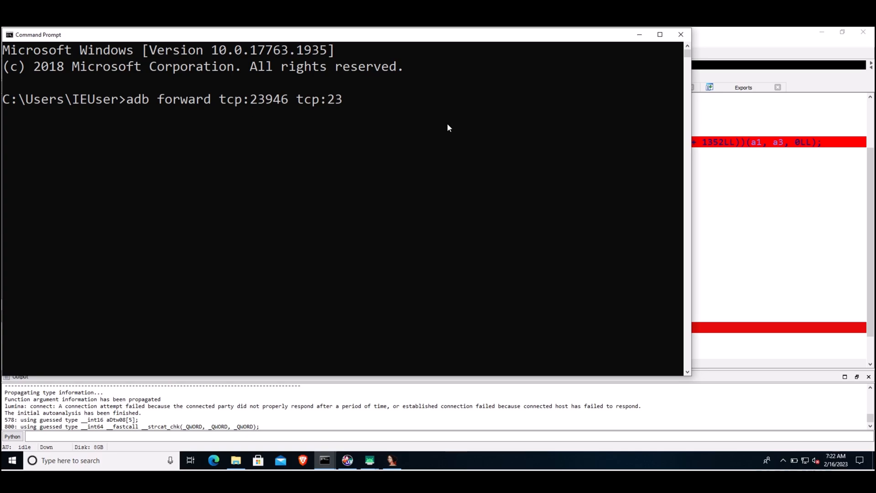
text(946)
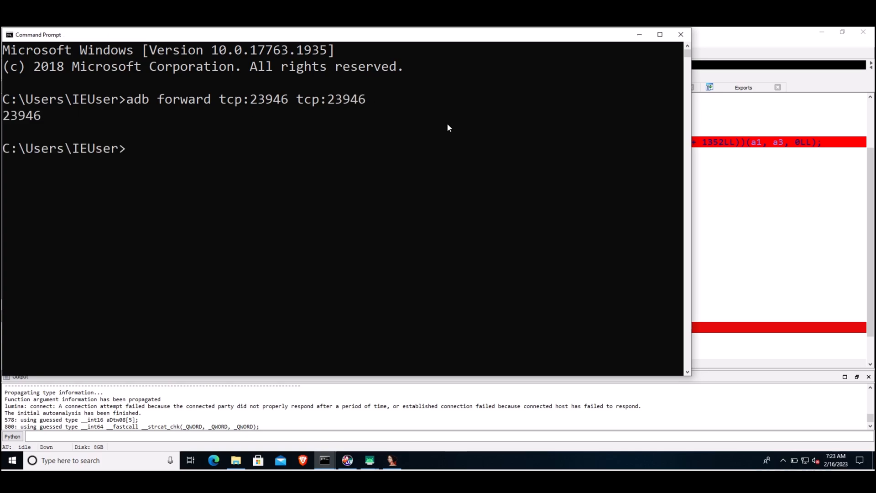
Bring IDA Pro forward and choose the Remote ARM Linux/Android debugger in Select debugger
click(390, 460)
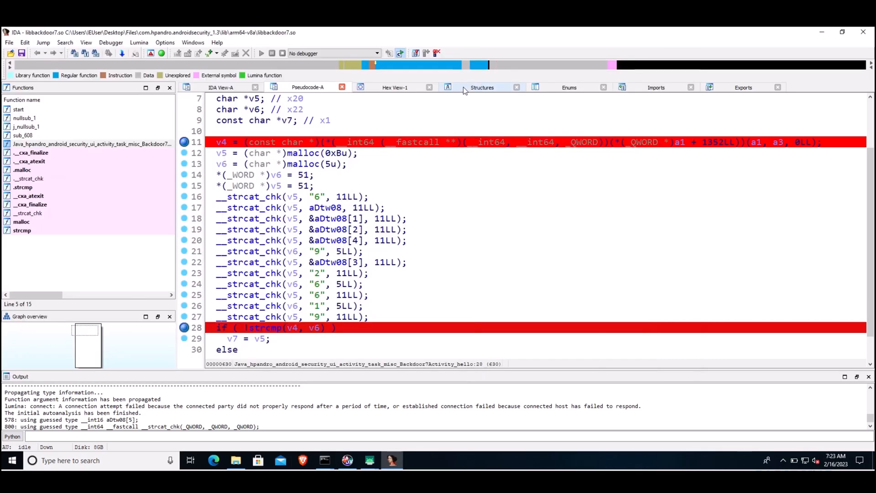
mouse_move(282, 35)
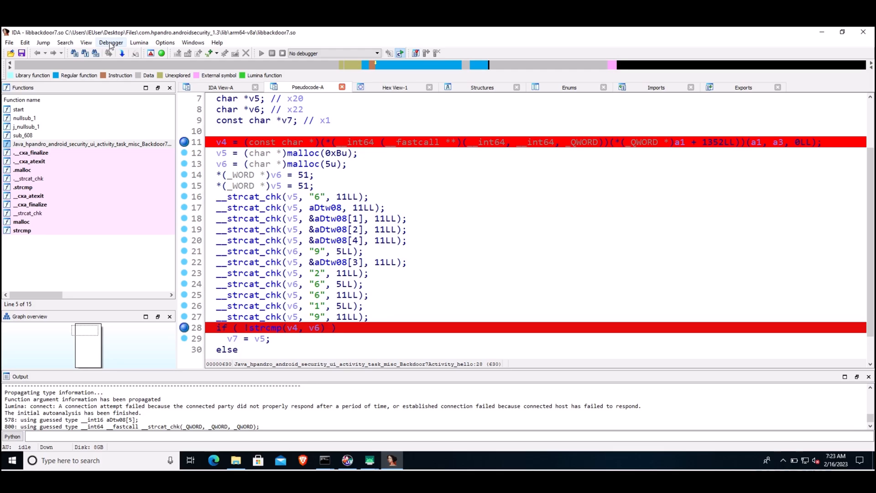
click(110, 42)
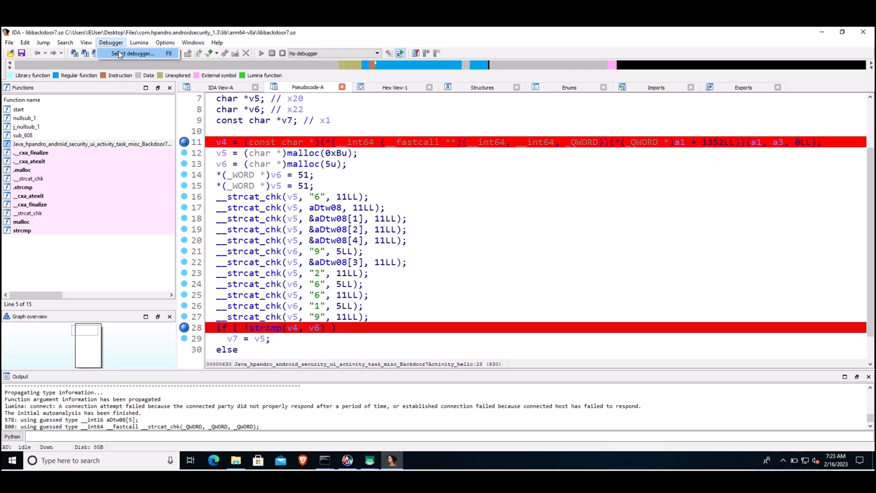
click(133, 53)
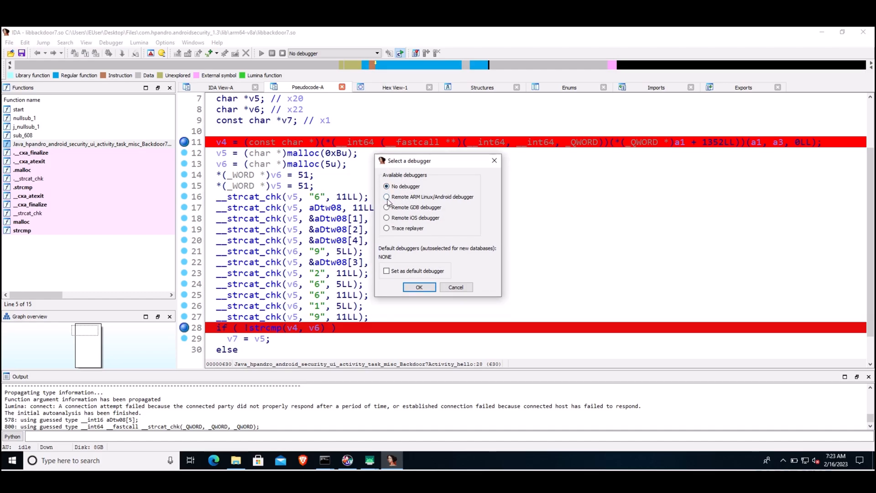
click(386, 197)
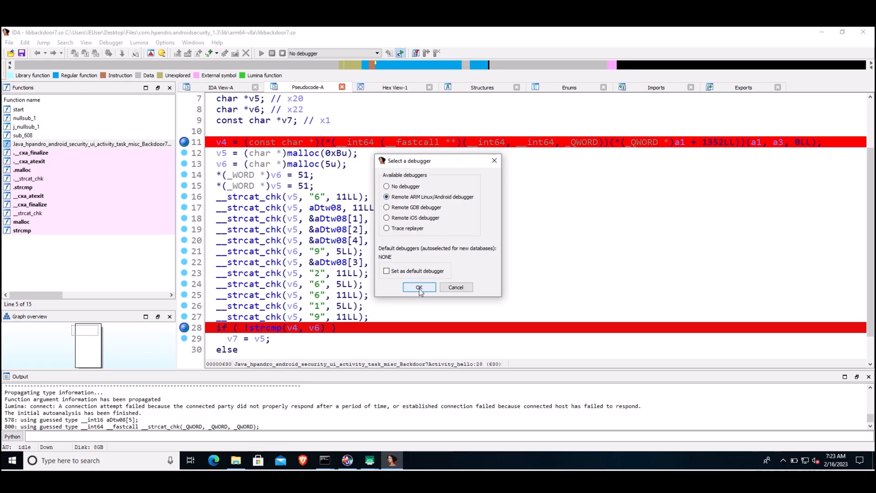
click(418, 287)
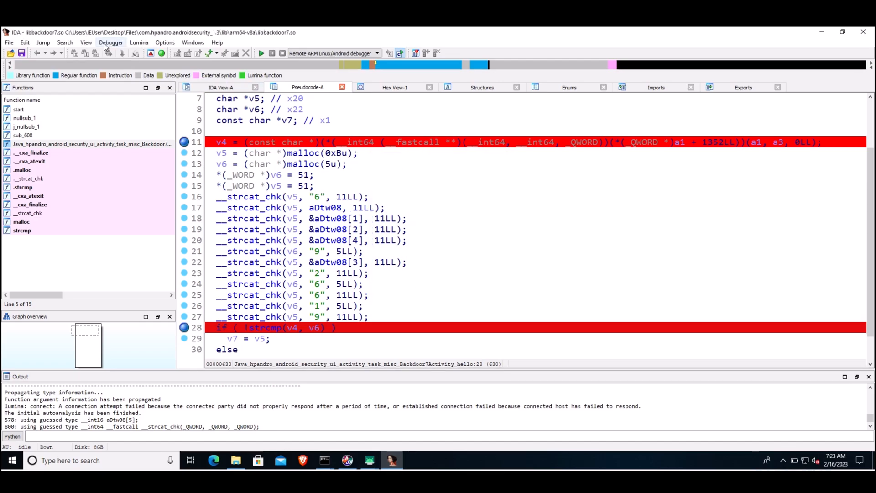
click(110, 43)
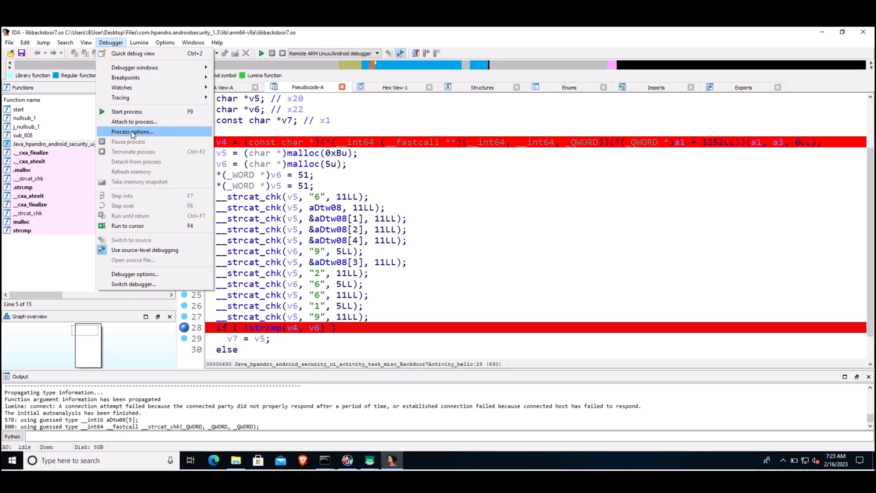
Point the debugger's process options at host 127.0.0.1, port 23946
click(132, 131)
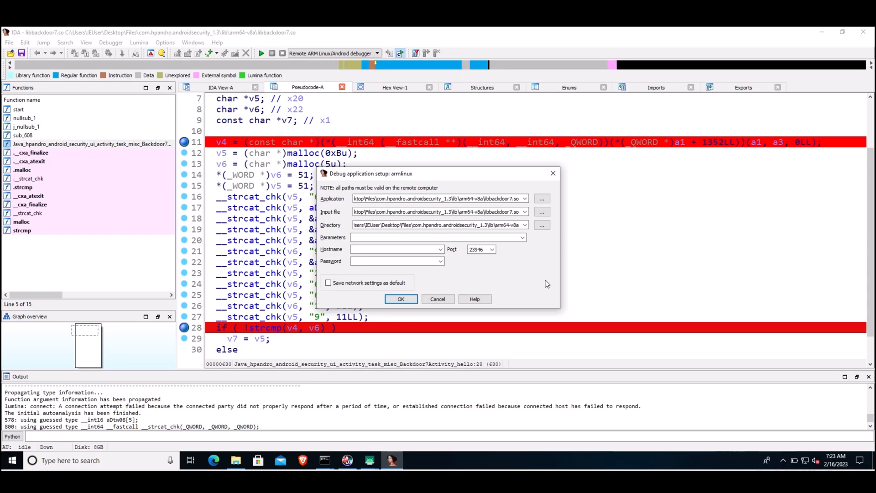
text(127.0.0.1)
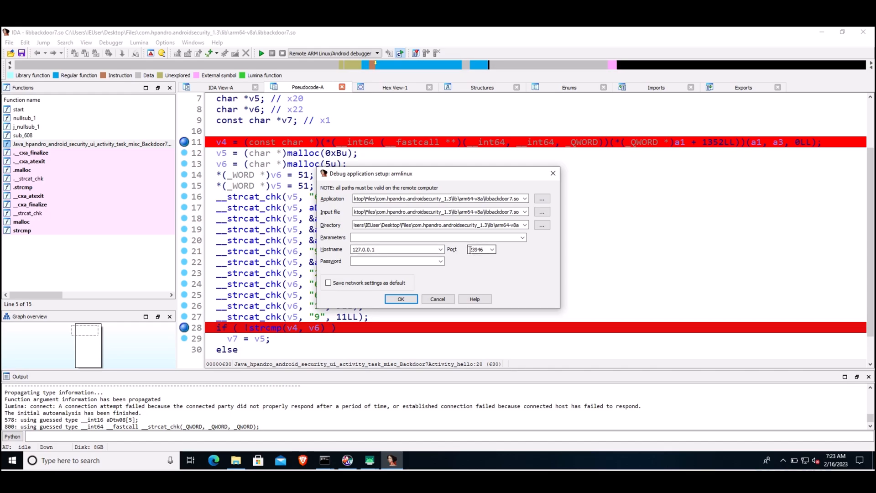
click(400, 299)
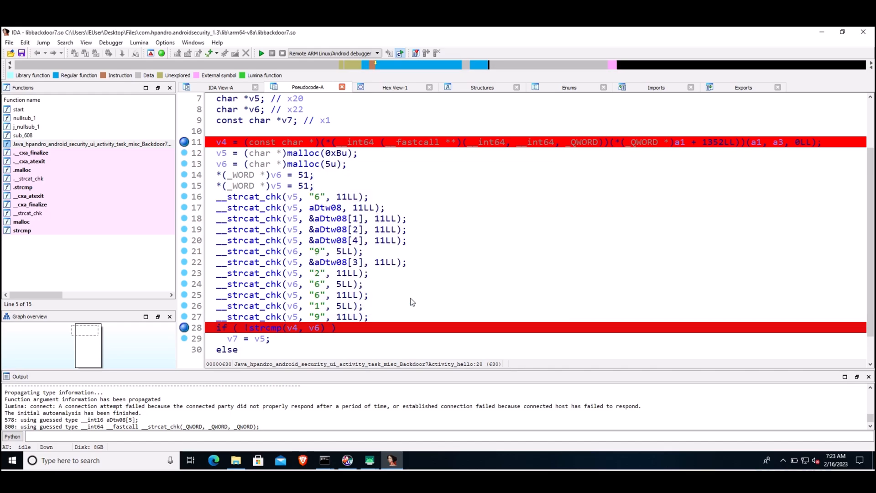
mouse_move(192, 107)
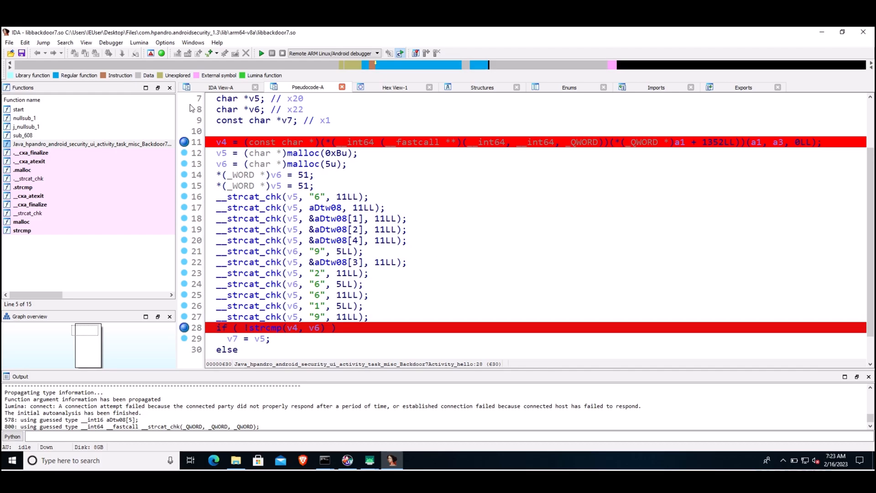
mouse_move(319, 157)
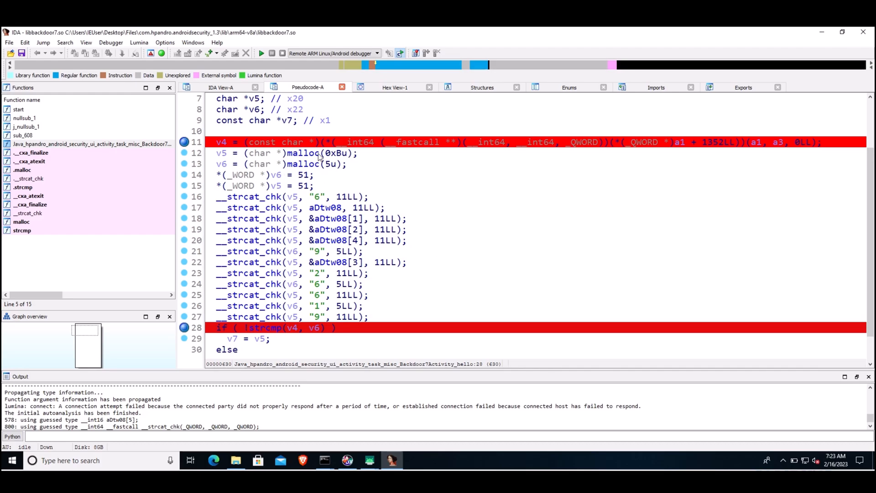
mouse_move(289, 129)
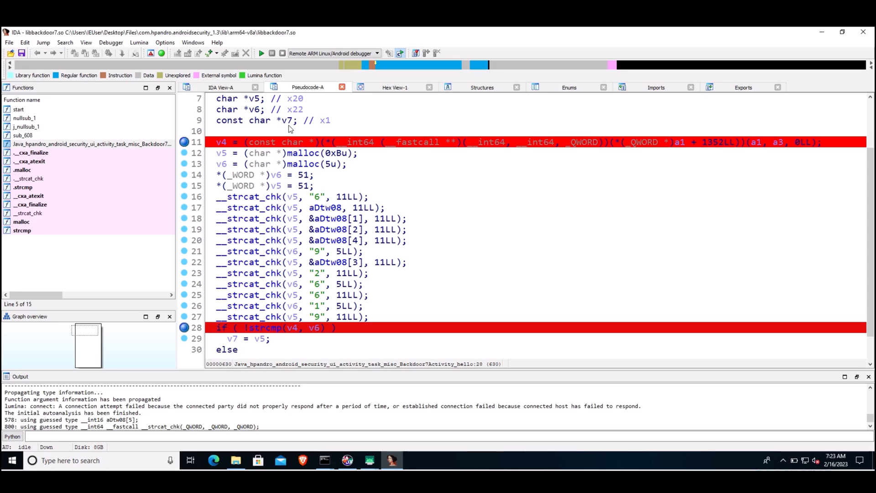
mouse_move(259, 135)
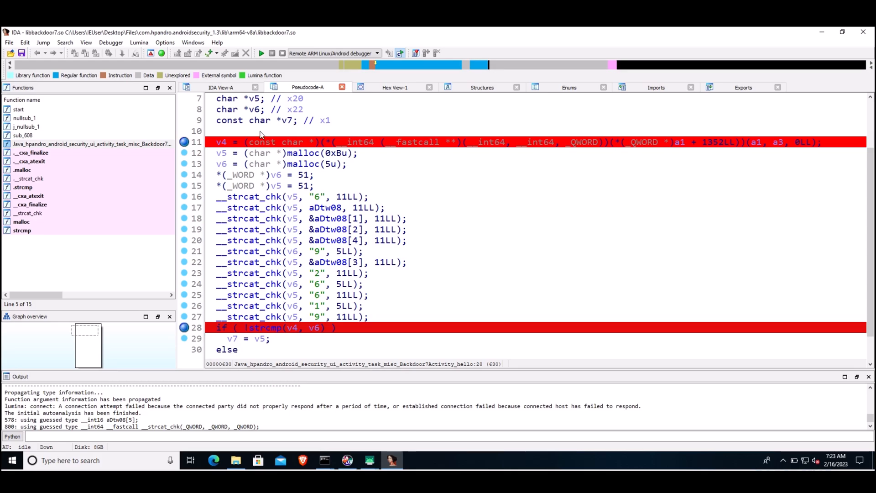
mouse_move(242, 57)
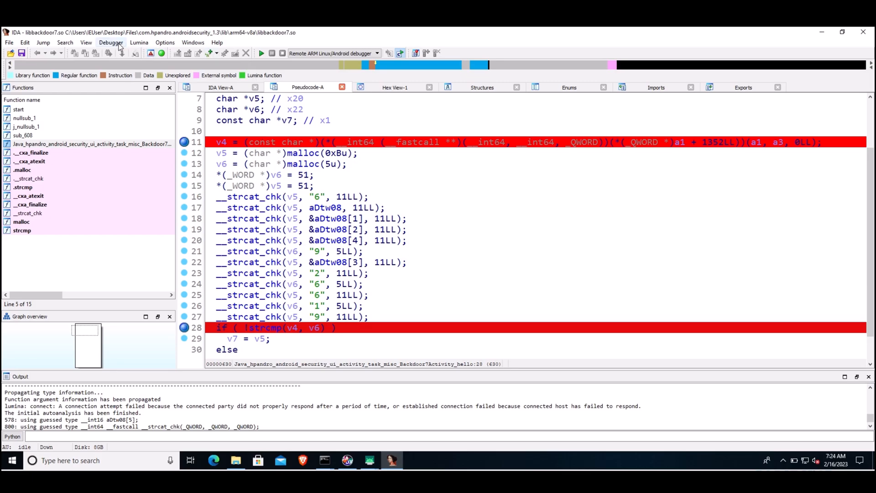
Attach the debugger to the hpandro.android.security process found by searching 'hpan'
click(110, 43)
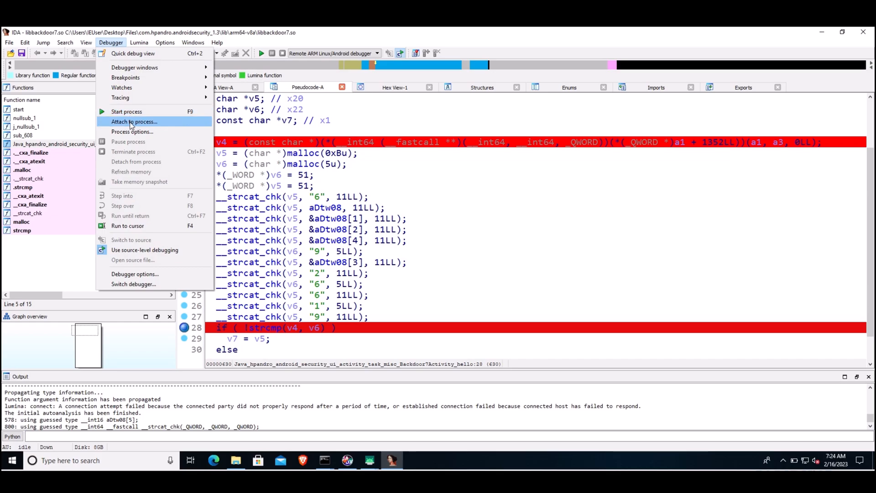
mouse_move(136, 127)
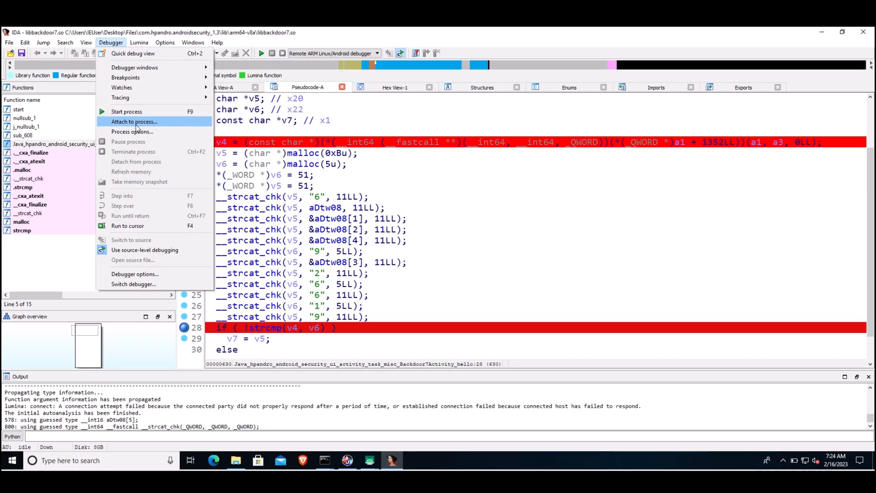
click(134, 122)
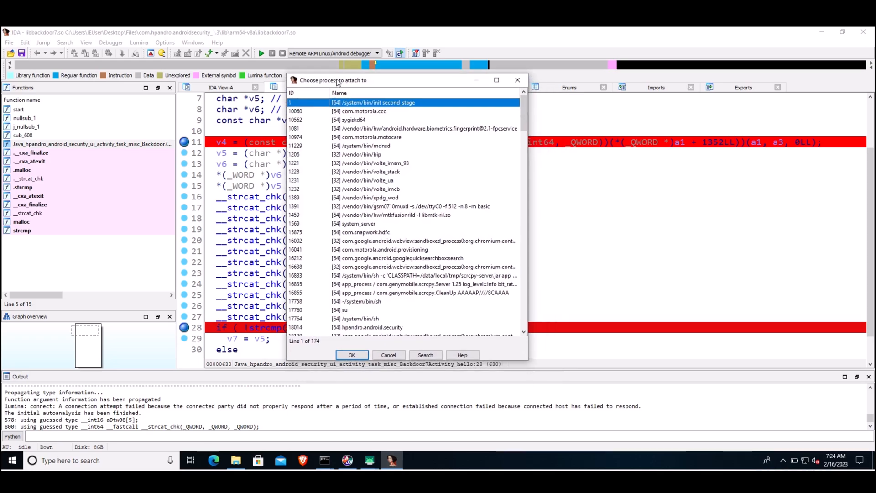
mouse_move(445, 184)
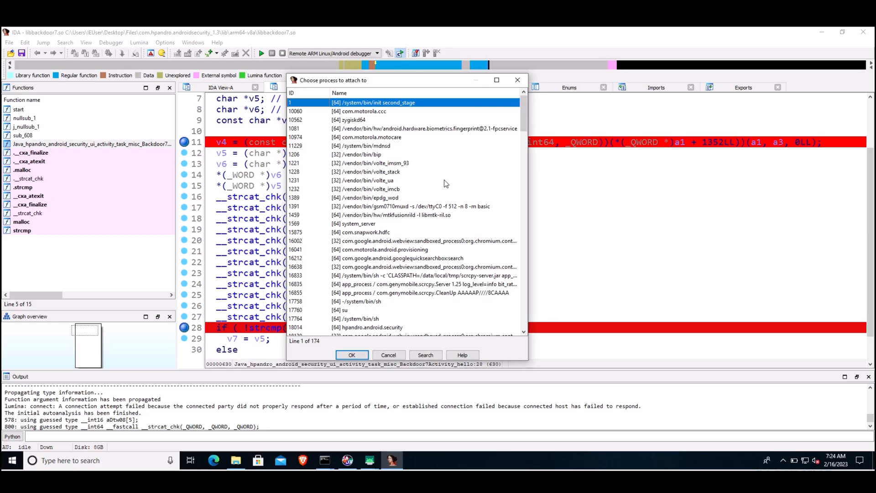
mouse_move(415, 233)
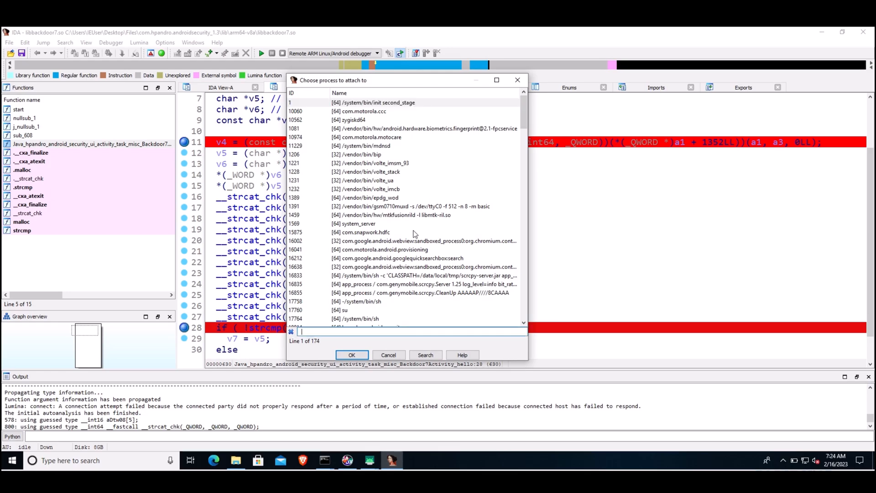
text(hpan)
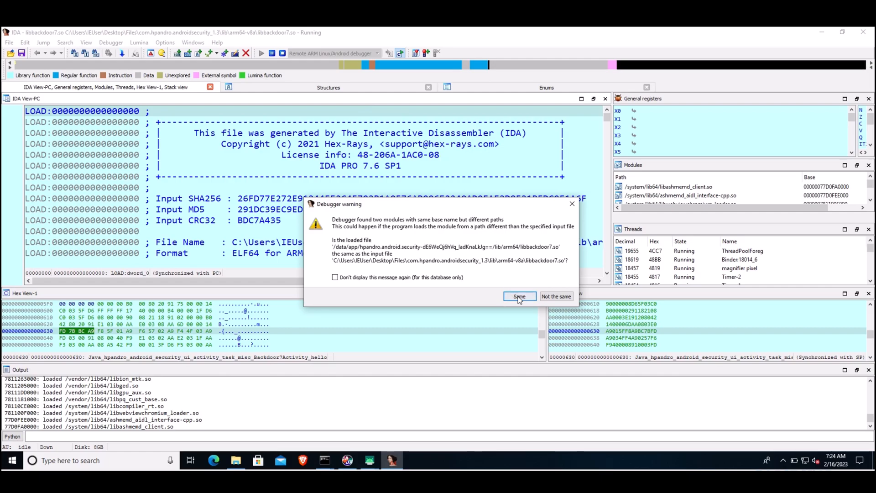
Confirm libbackdoor7.so matches the input file and dismiss the decompiler .rodata notice
click(519, 296)
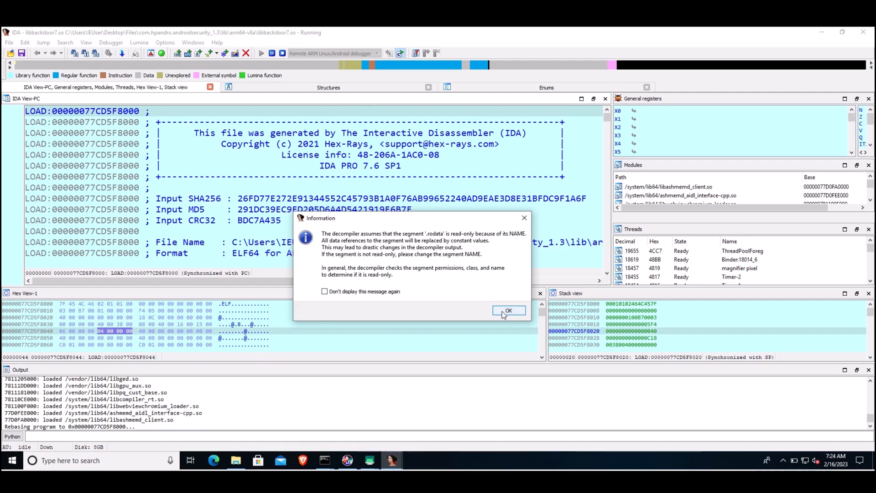
click(508, 310)
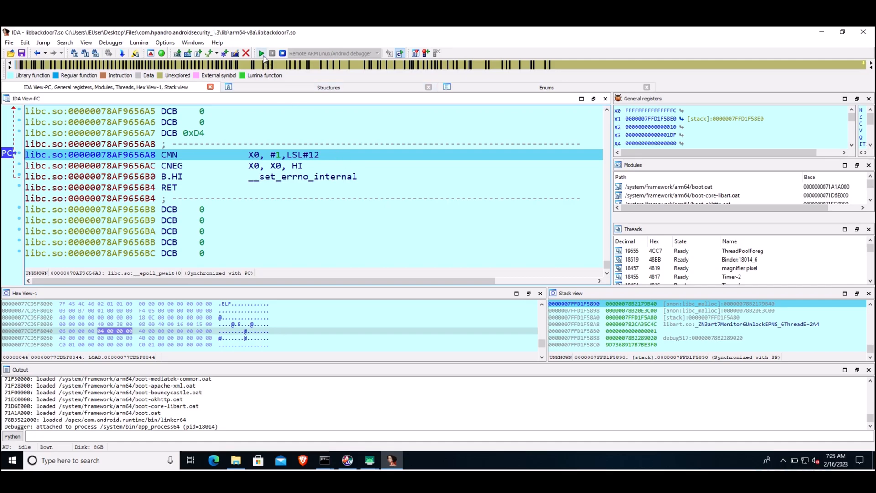
mouse_move(262, 53)
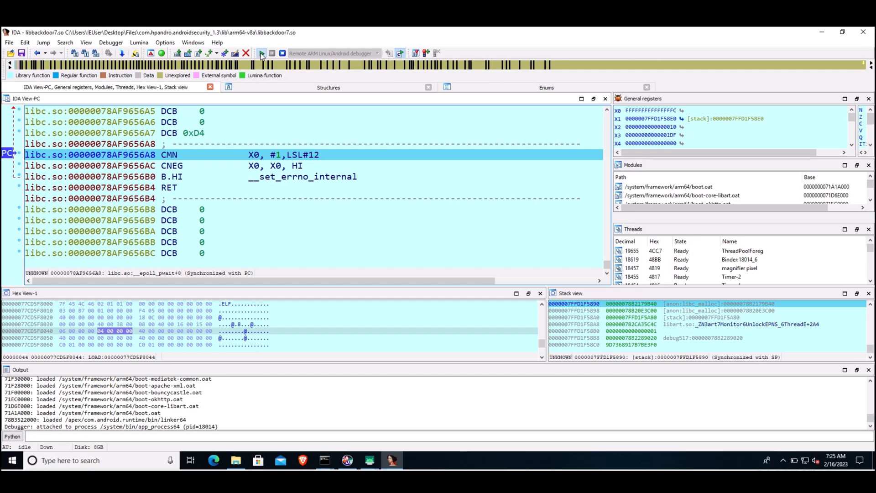
Resume the suspended app process with Continue
click(261, 52)
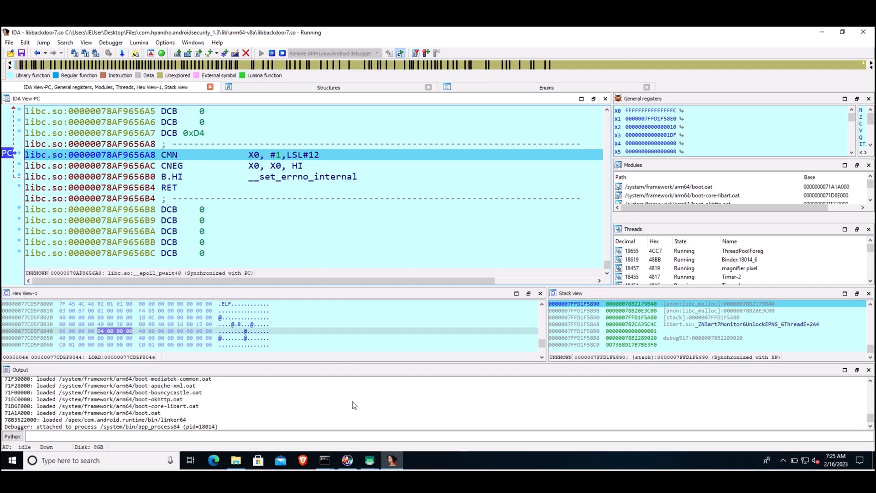
mouse_move(771, 82)
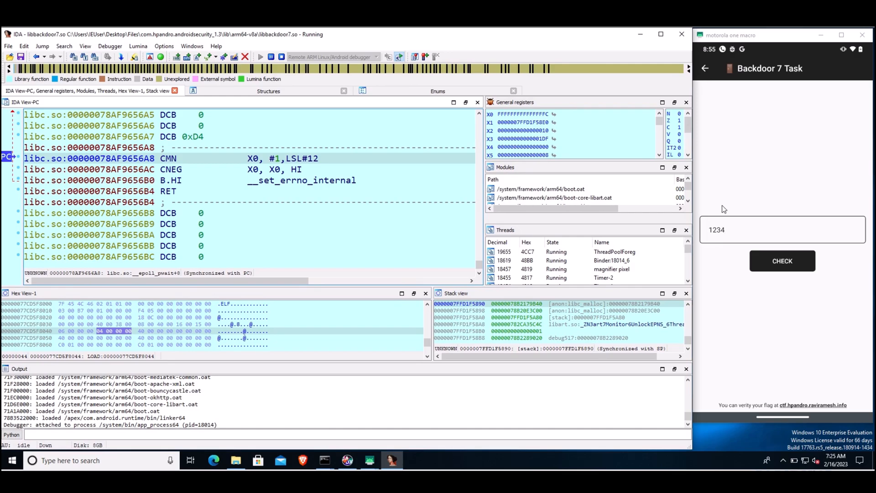
mouse_move(729, 228)
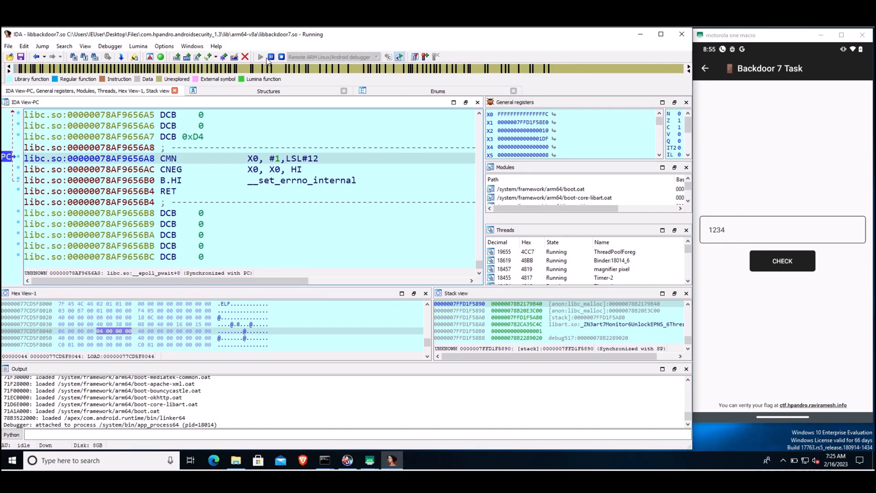
mouse_move(758, 239)
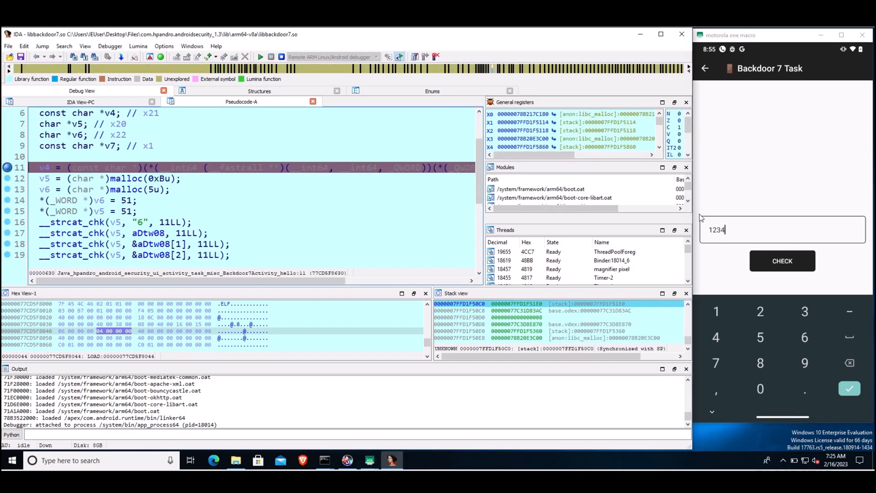
mouse_move(153, 139)
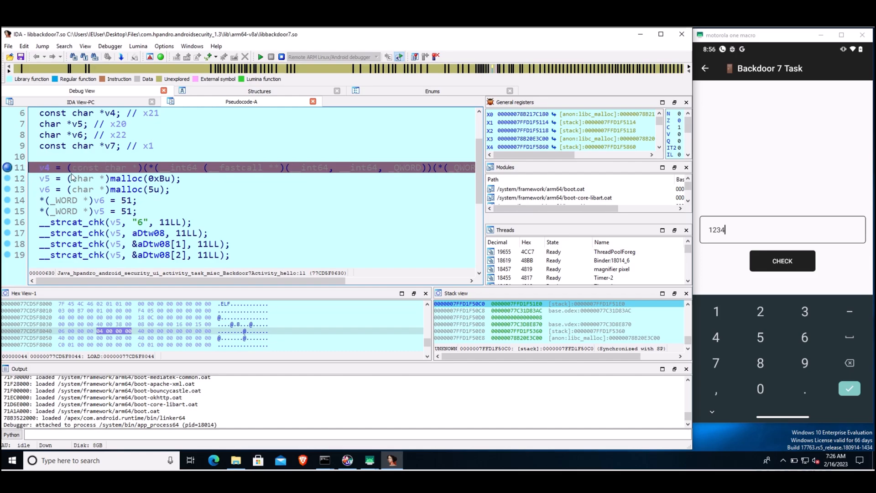
mouse_move(45, 172)
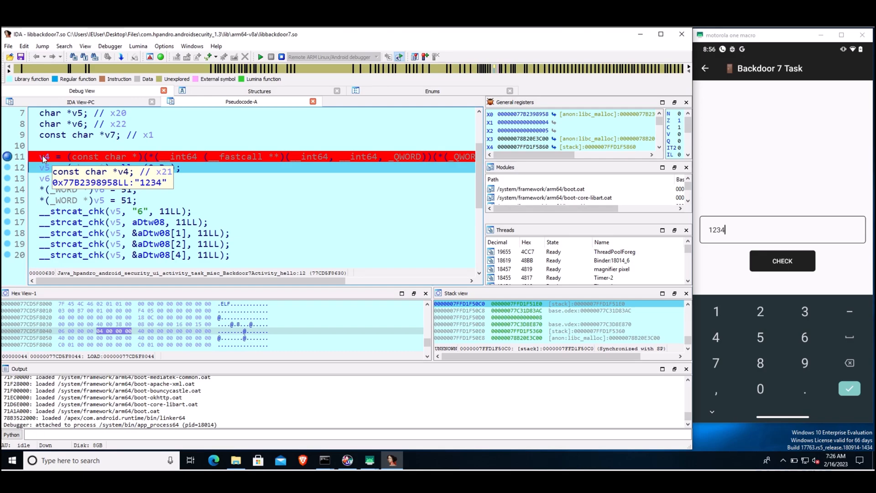
mouse_move(376, 170)
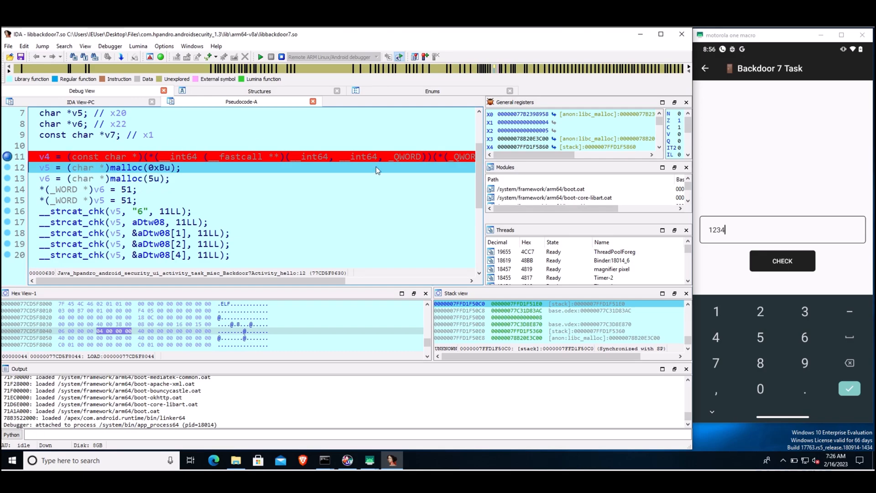
Scroll the Pseudocode-A view down to the strcmp(v4, v6) check
scroll(down, 3)
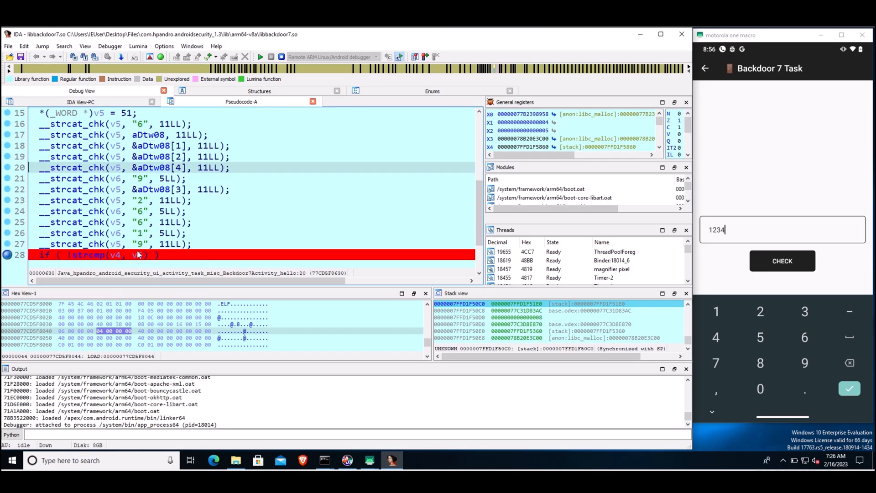
mouse_move(114, 255)
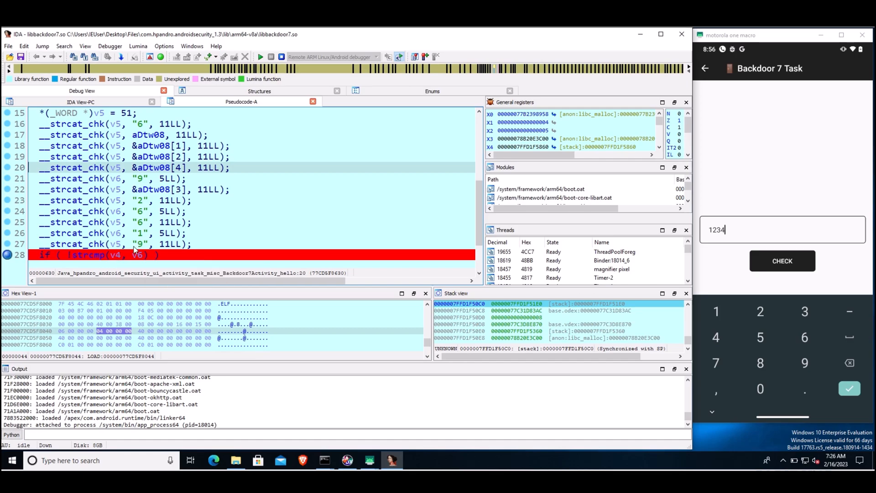
mouse_move(139, 254)
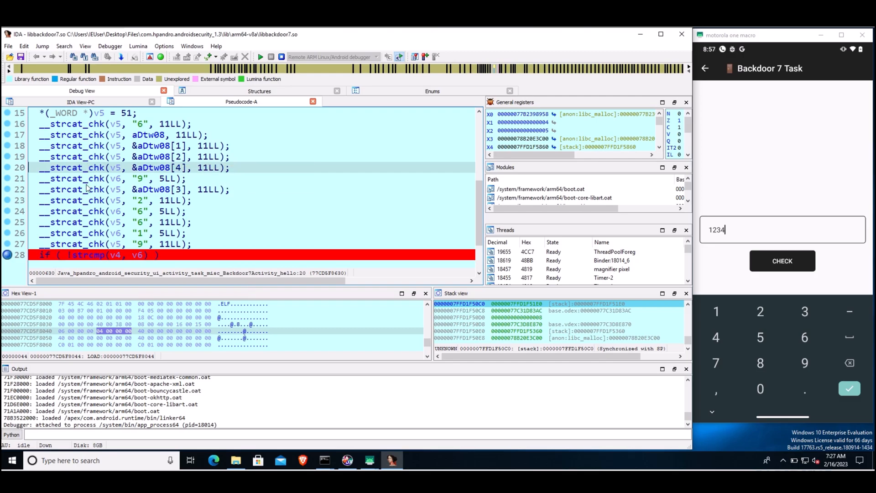
mouse_move(237, 109)
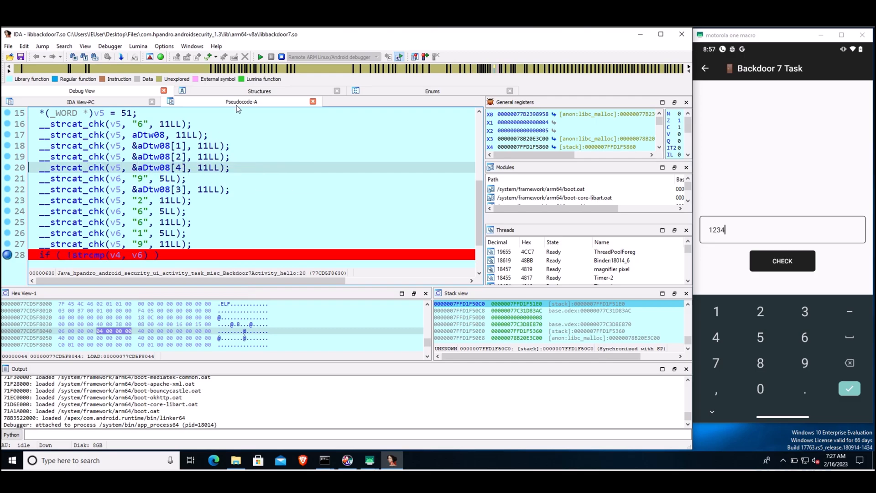
mouse_move(261, 57)
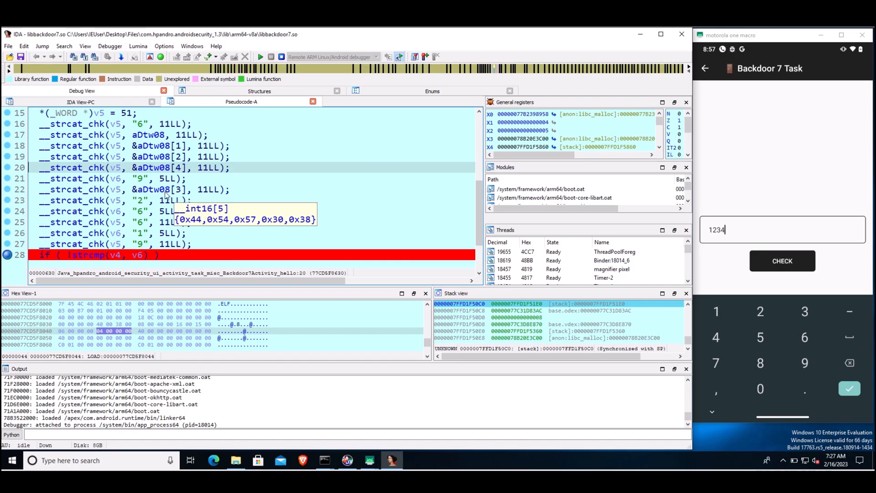
mouse_move(99, 200)
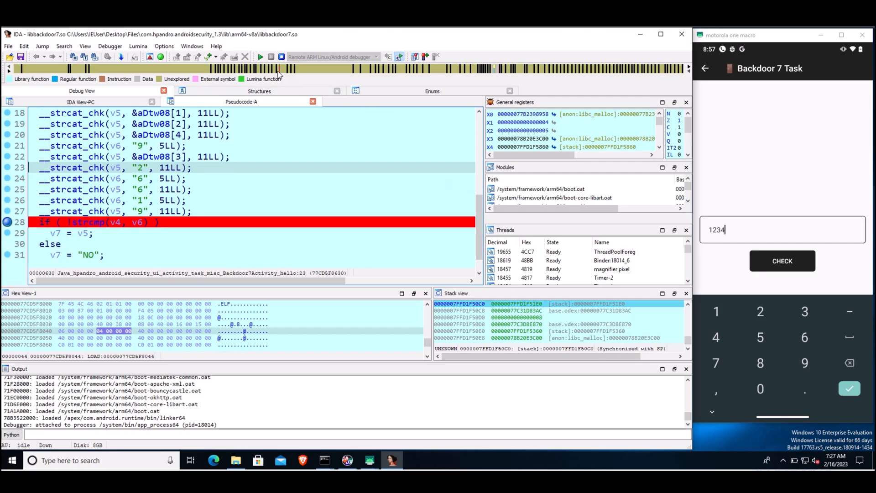
Continue to the strcmp breakpoint, read v6 as 3961, and let execution resume
click(260, 57)
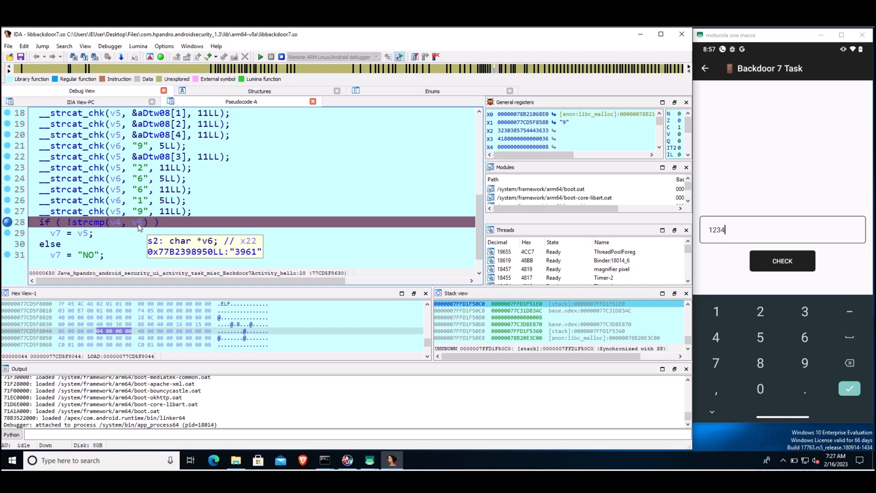
mouse_move(212, 168)
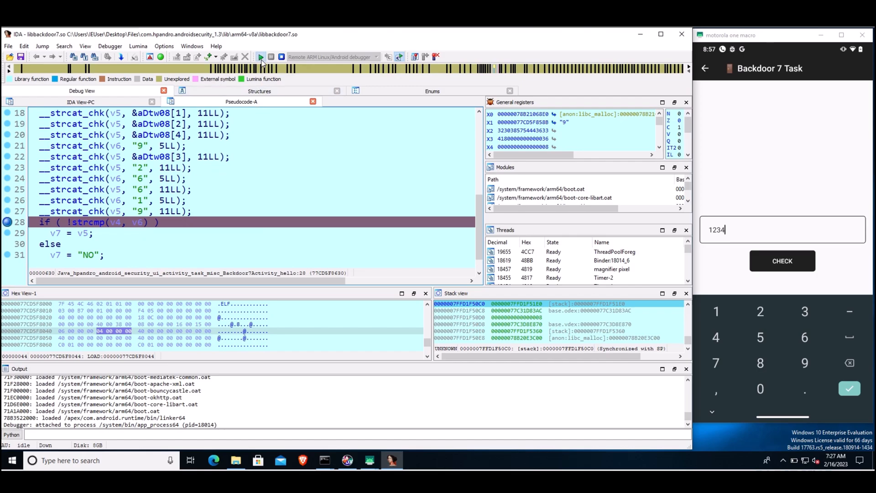
click(260, 57)
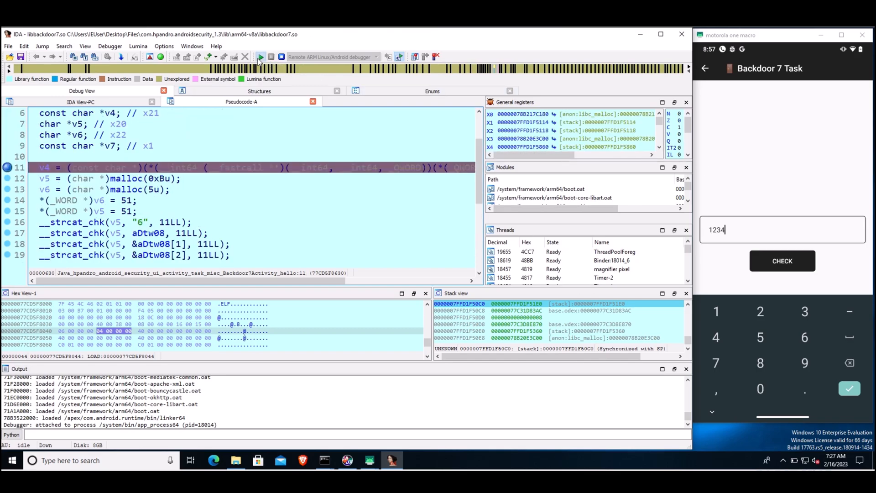
click(260, 57)
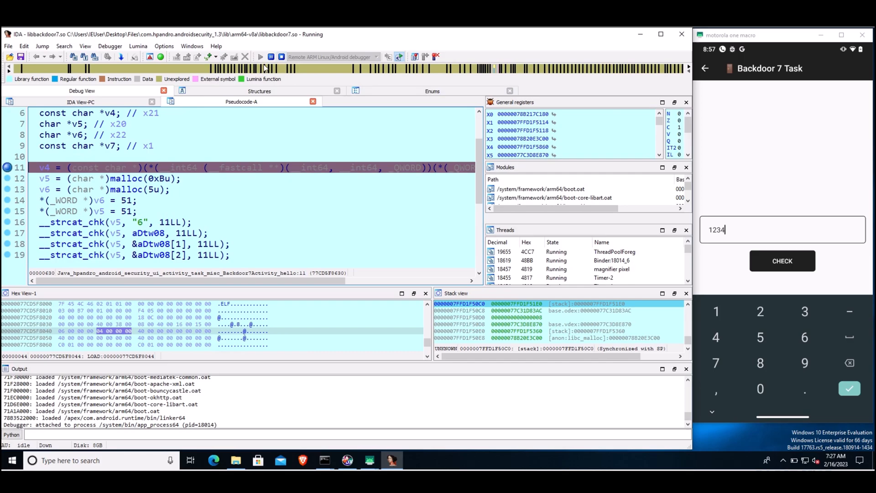
click(261, 57)
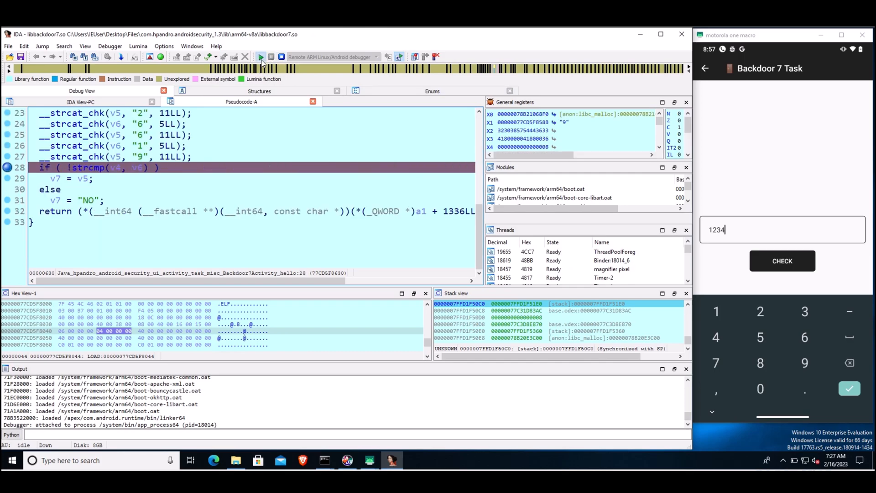
click(782, 261)
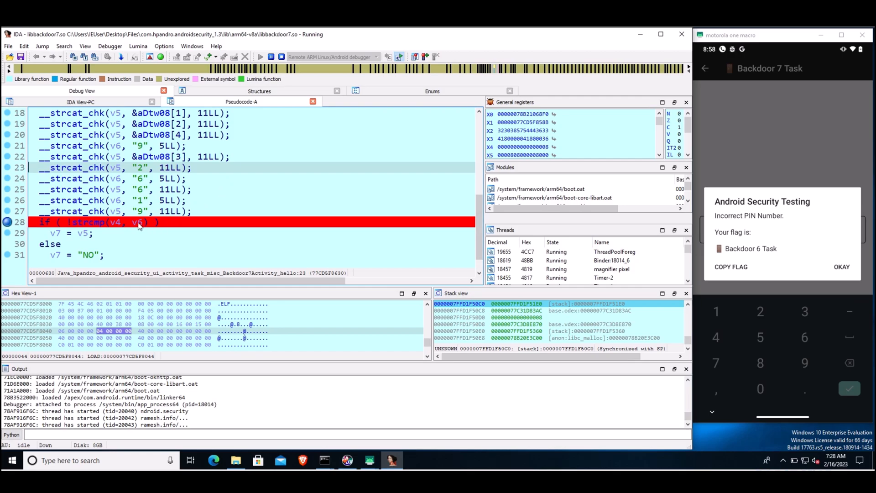
mouse_move(294, 226)
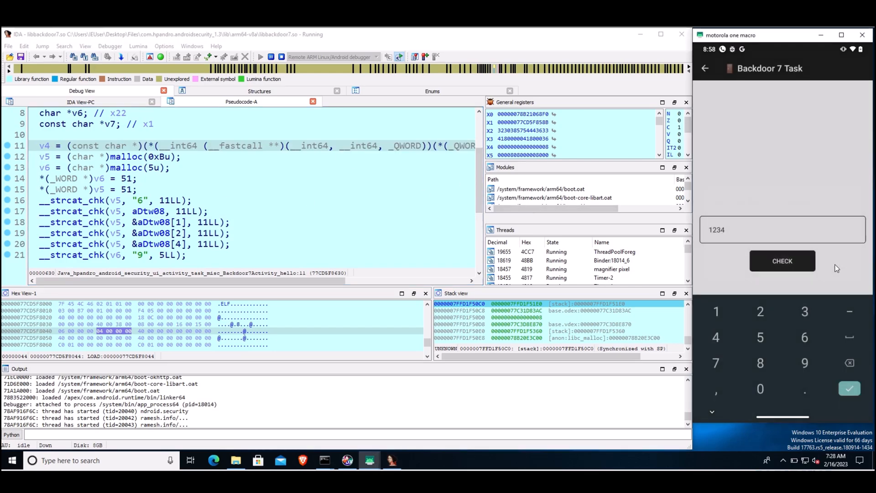
click(749, 229)
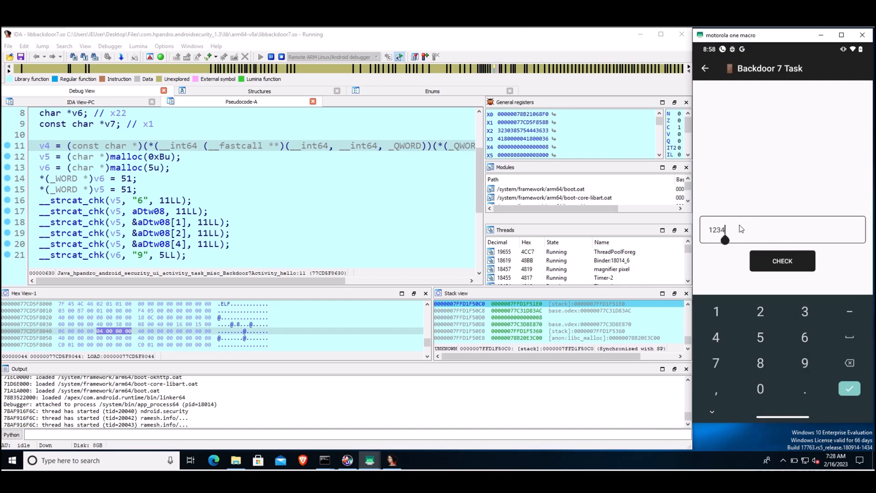
click(848, 363)
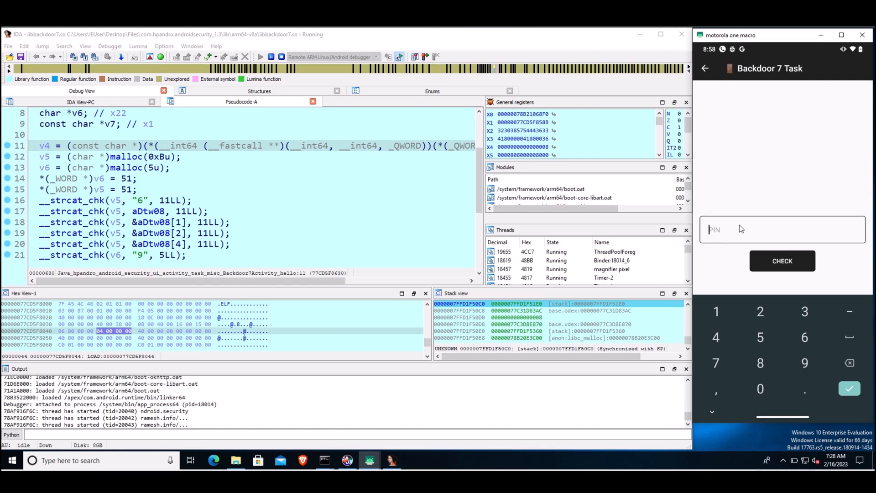
text(3961)
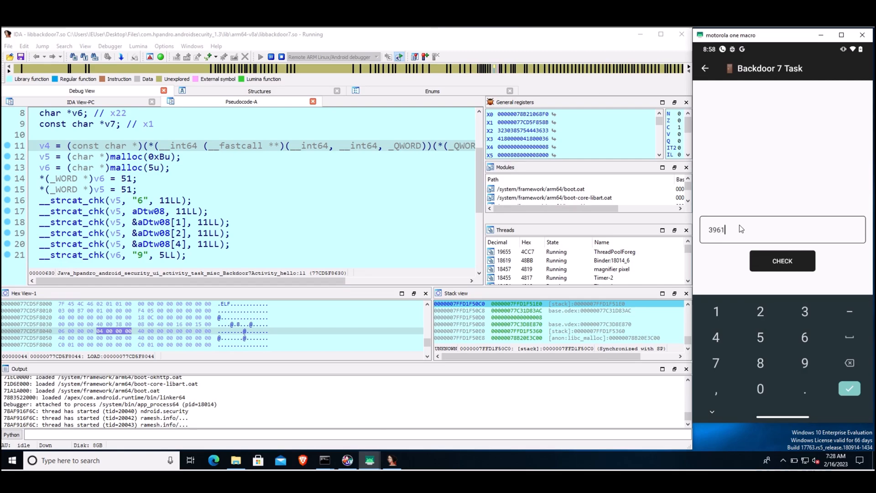
mouse_move(701, 401)
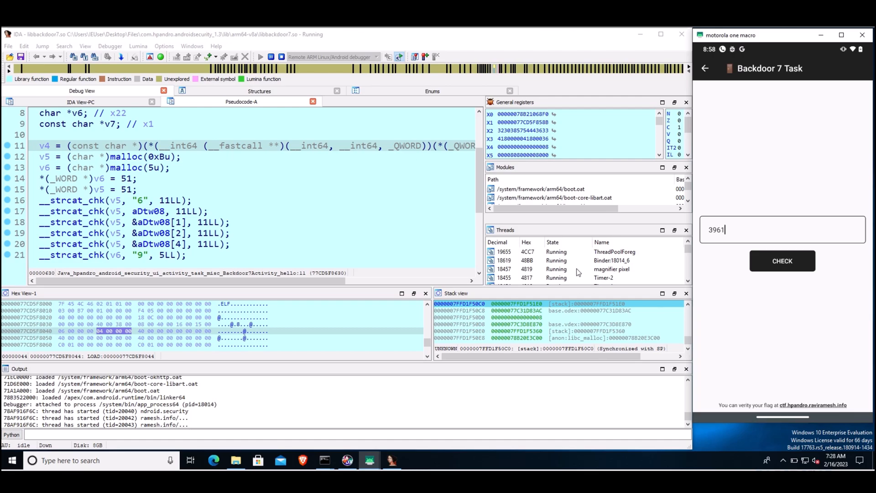
mouse_move(65, 142)
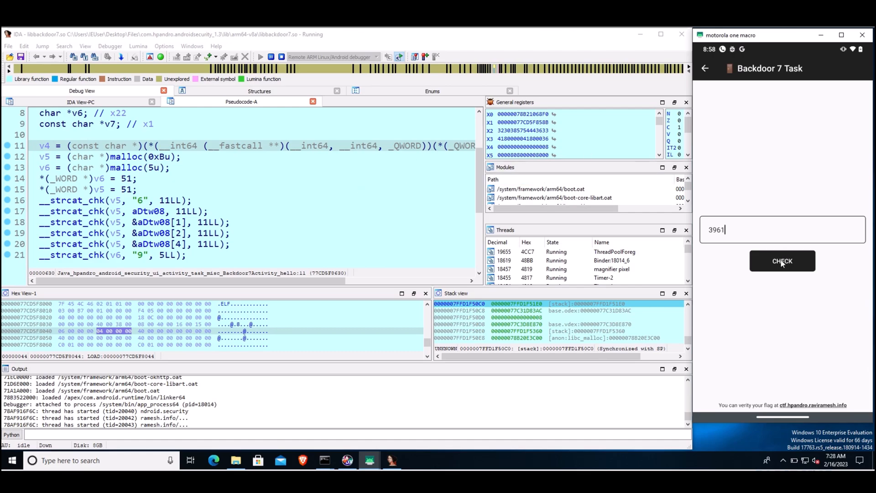
click(782, 261)
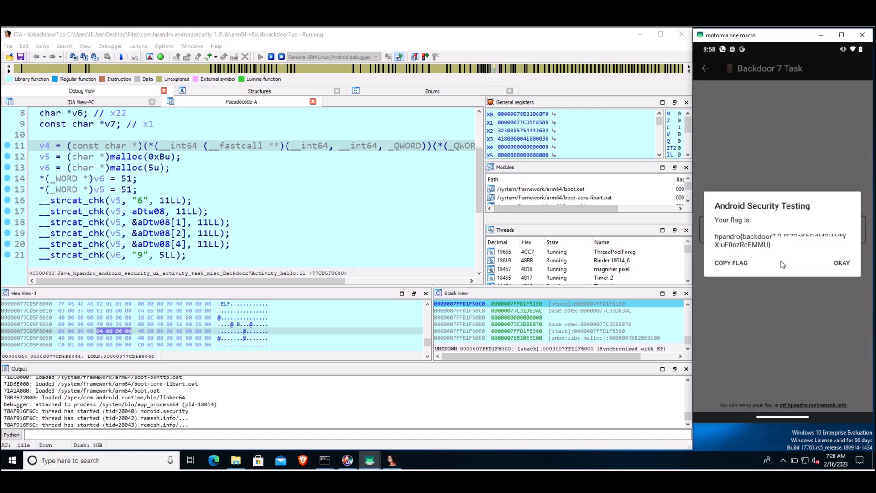